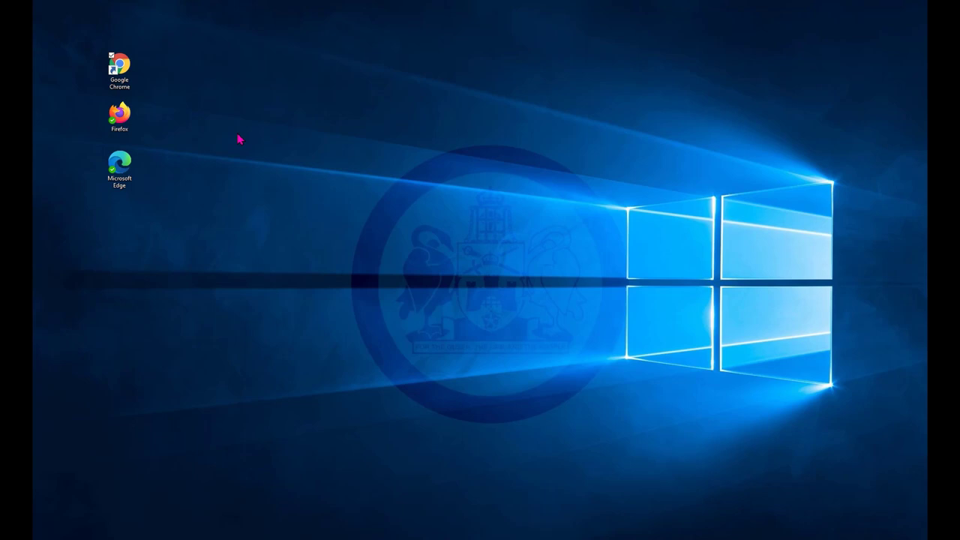
Launch Google Chrome from the desktop shortcut to a new tab
{"action": "left_click", "coordinate": [120, 72]}
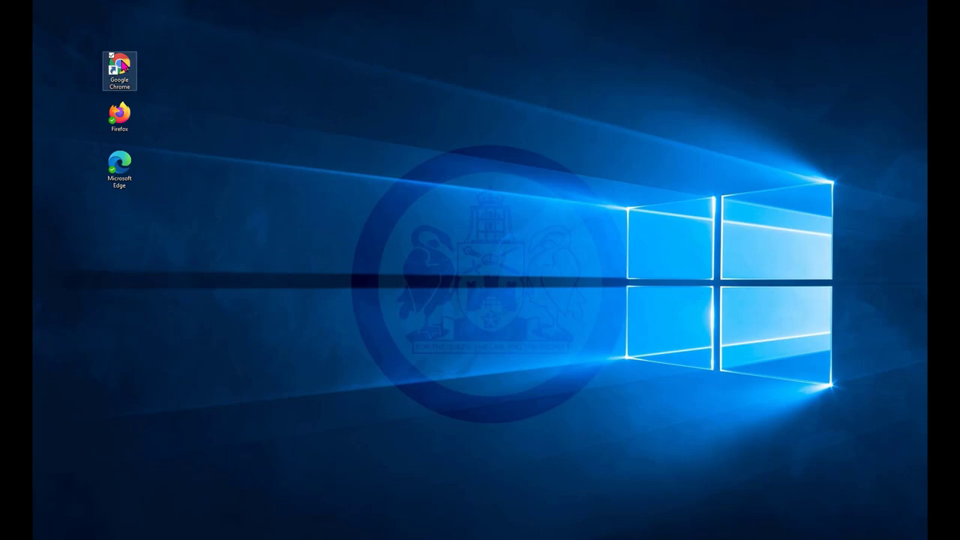
{"action": "double_click", "coordinate": [120, 67]}
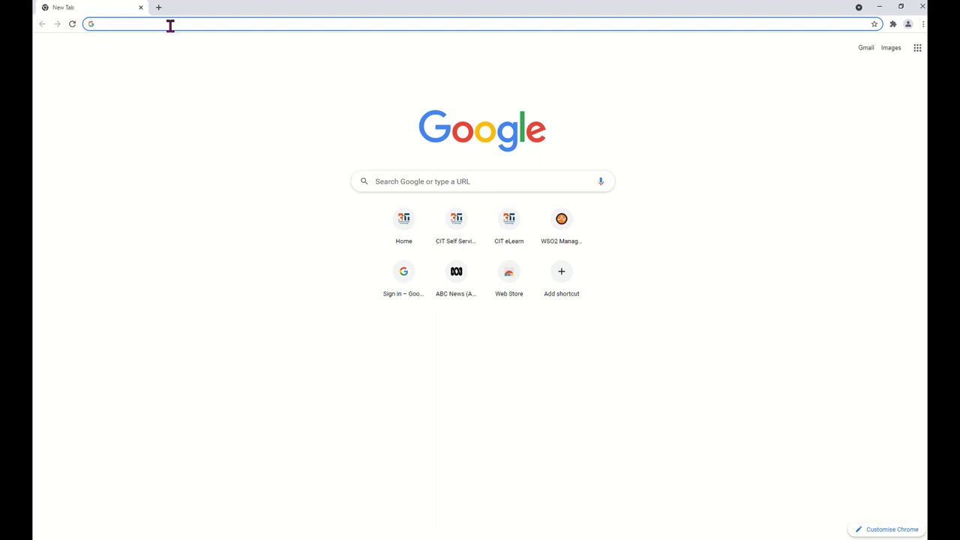
Reach the CIT Self-Service login page from cit.edu.au via Current Students
{"action": "type", "text": "cit.edu.au"}
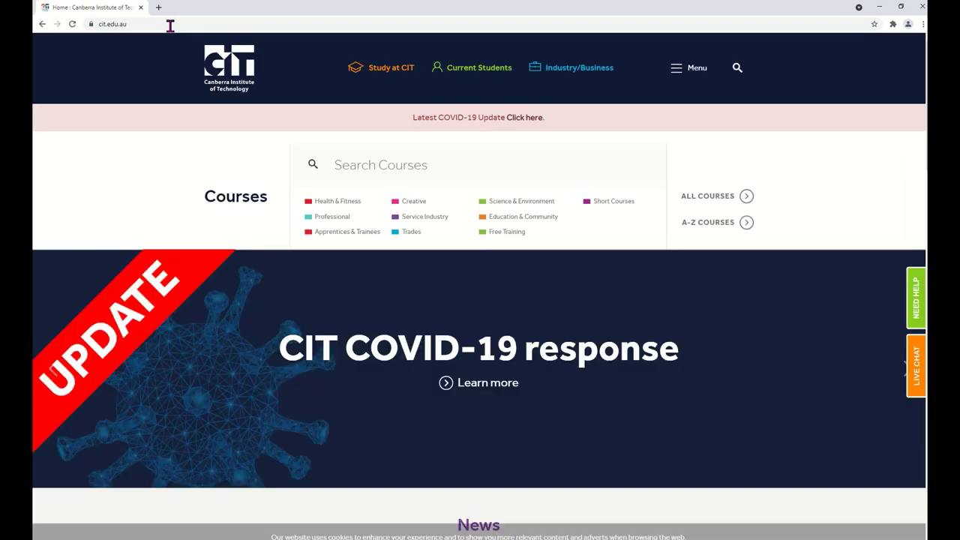
{"action": "left_click", "coordinate": [479, 68]}
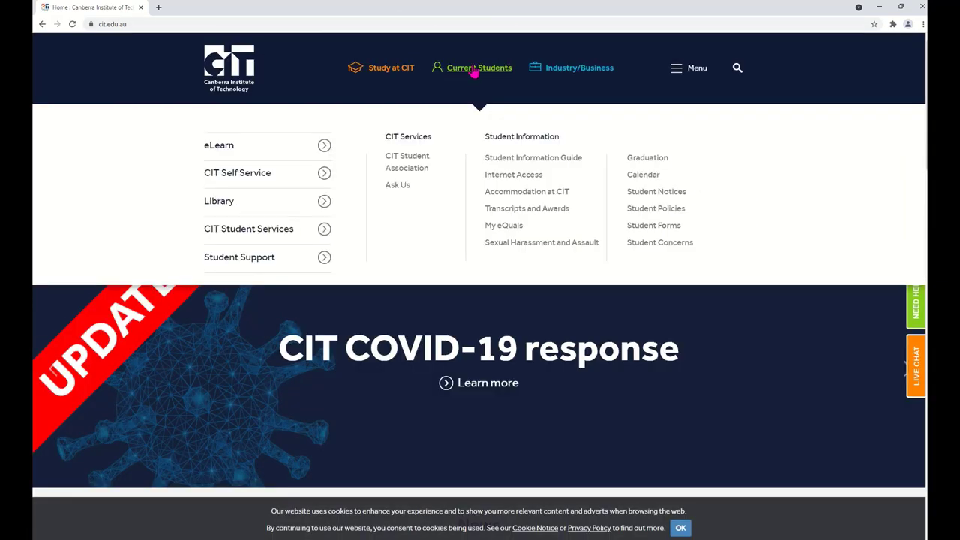
{"action": "mouse_move", "coordinate": [480, 68]}
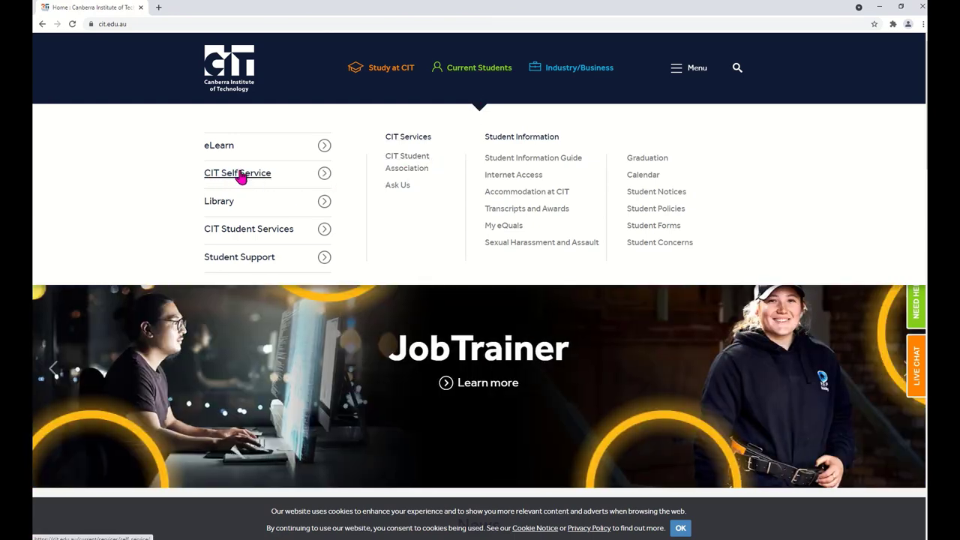
{"action": "left_click", "coordinate": [237, 172]}
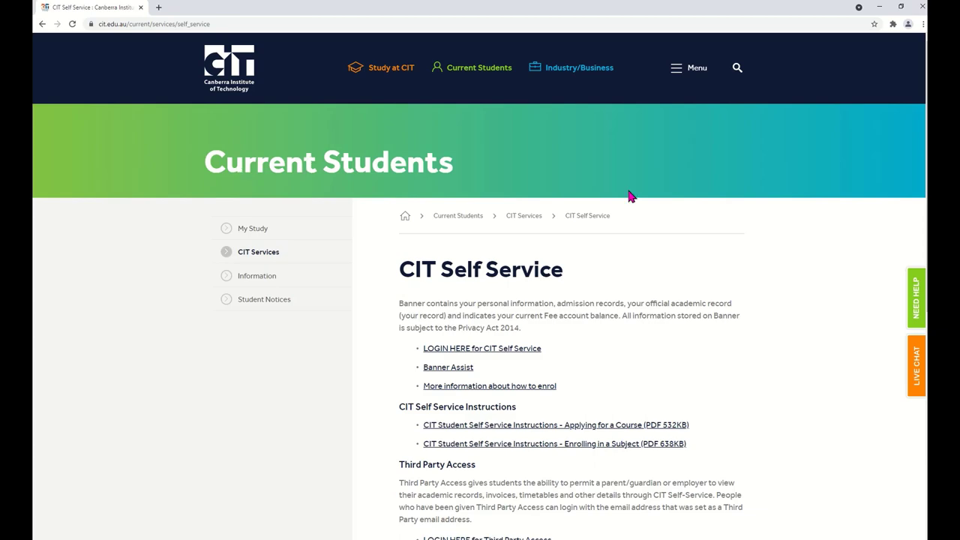
{"action": "scroll", "scroll_direction": "down", "scroll_amount": 3}
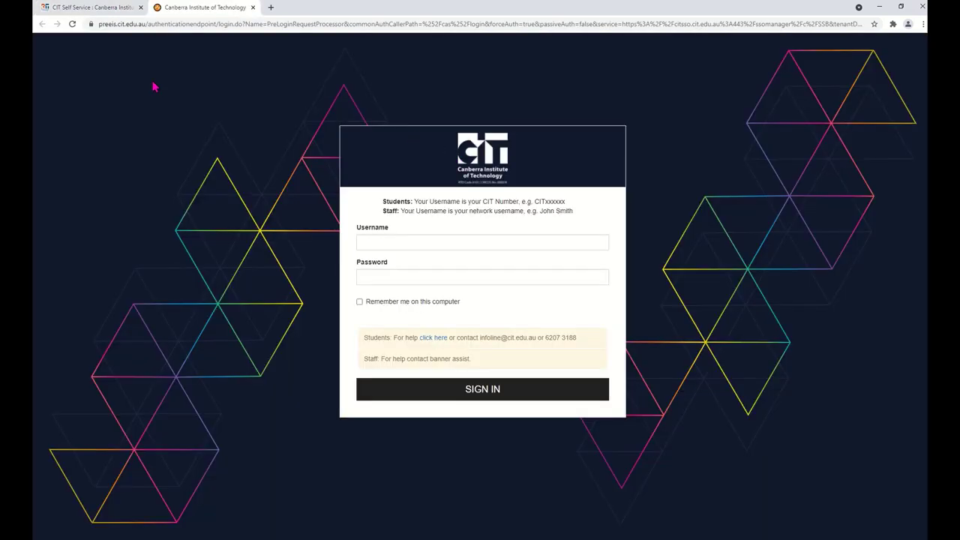
Sign in to CIT Self-Service with the student username and password
{"action": "left_click", "coordinate": [483, 242]}
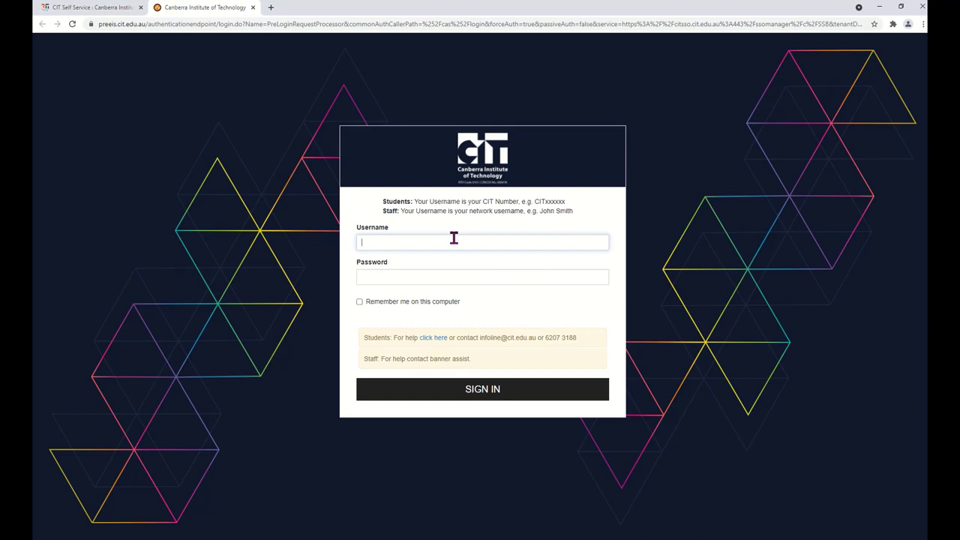
{"action": "type", "text": "cit123456"}
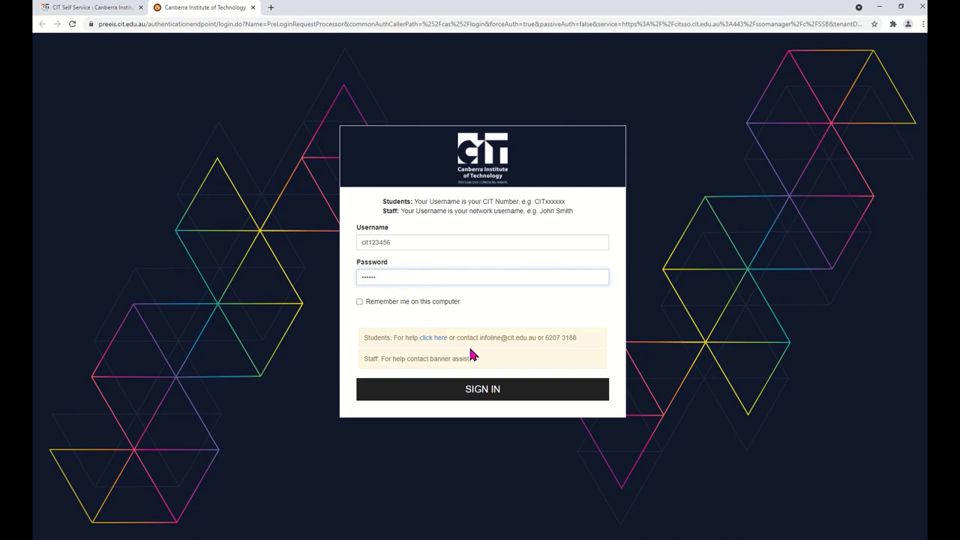
{"action": "left_click", "coordinate": [483, 388]}
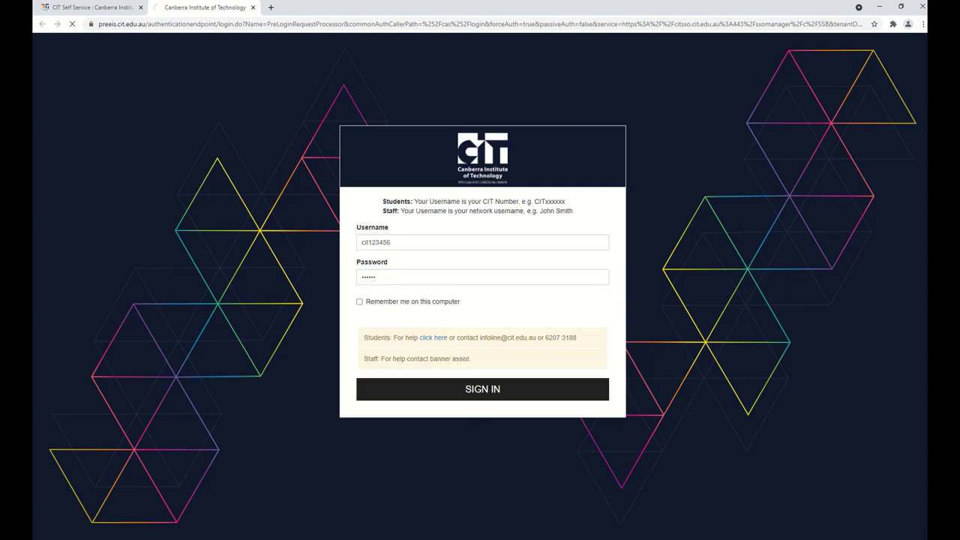
{"action": "left_click", "coordinate": [483, 388]}
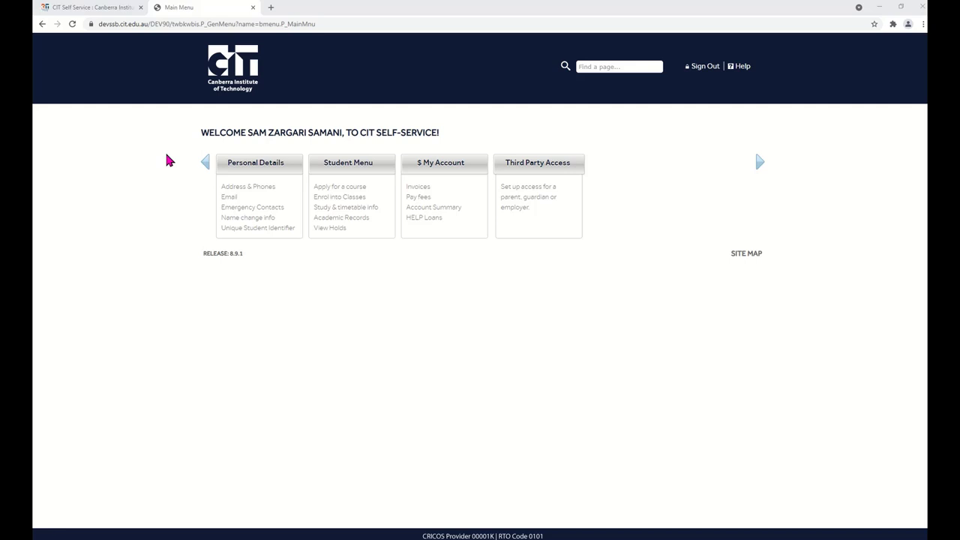
{"action": "mouse_move", "coordinate": [501, 96]}
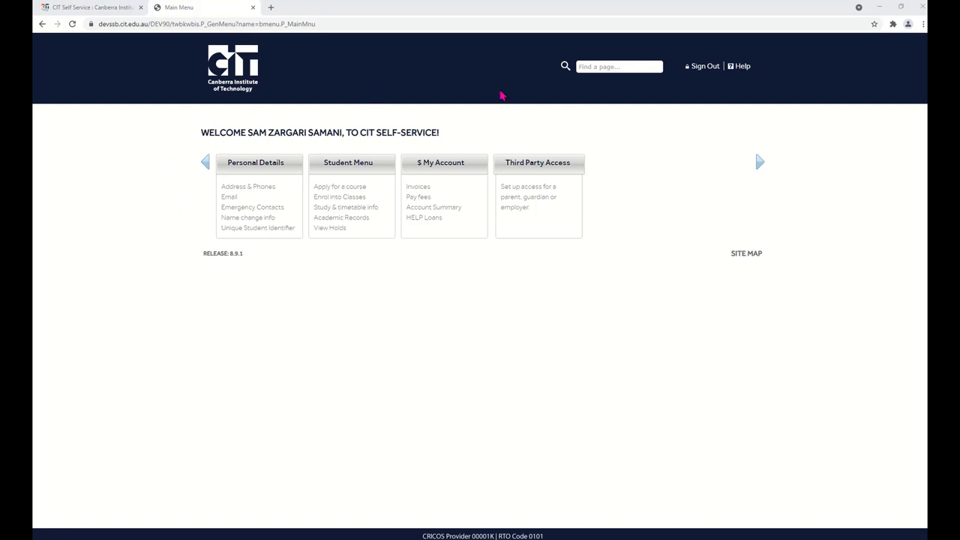
{"action": "mouse_move", "coordinate": [188, 174]}
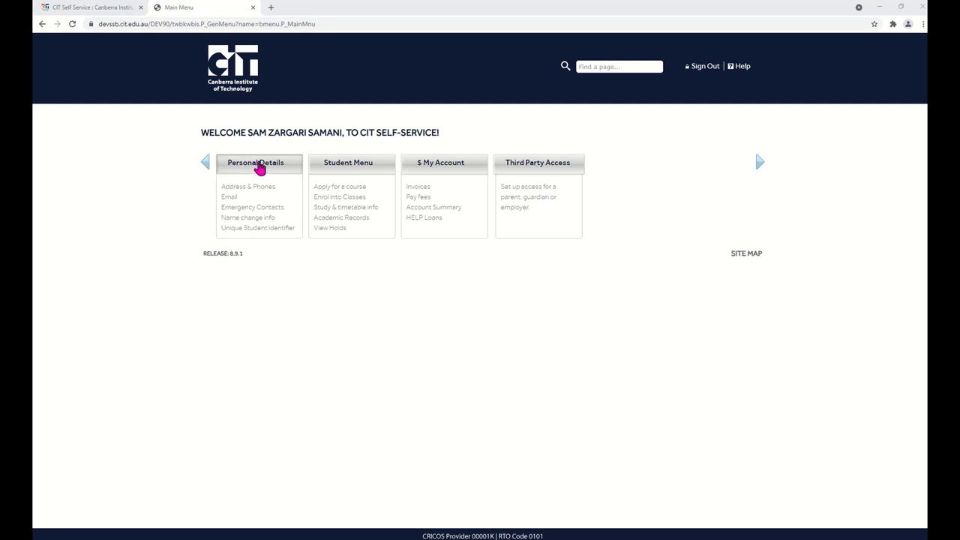
{"action": "left_click", "coordinate": [255, 162]}
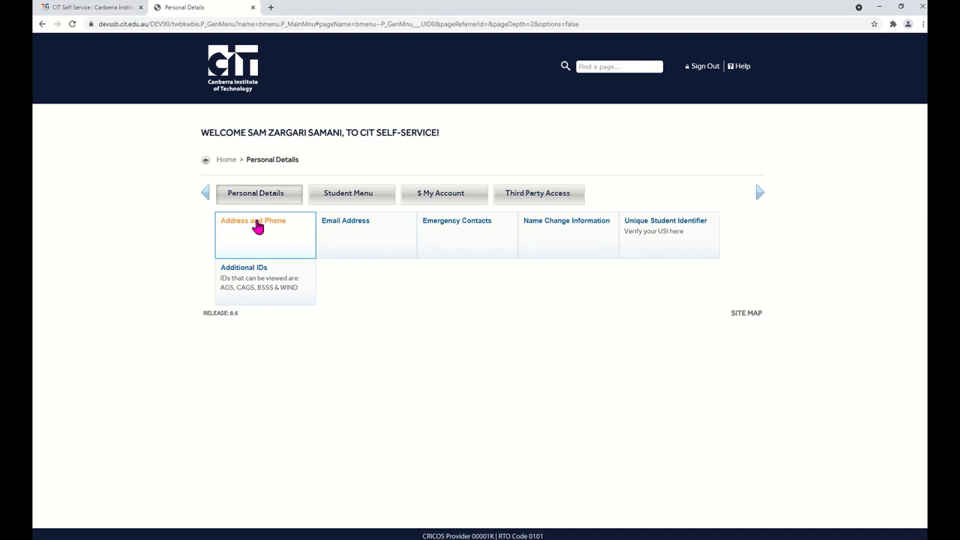
{"action": "mouse_move", "coordinate": [348, 225]}
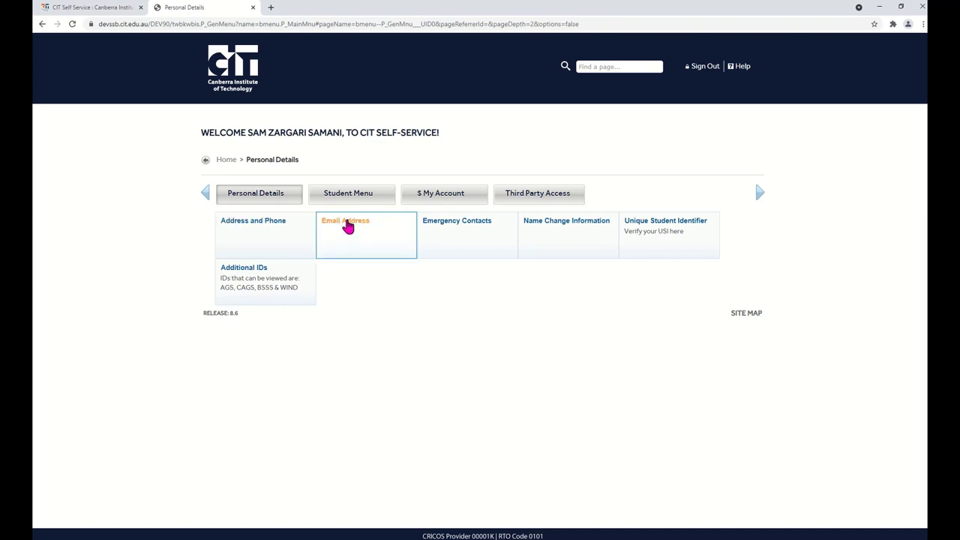
{"action": "mouse_move", "coordinate": [456, 225]}
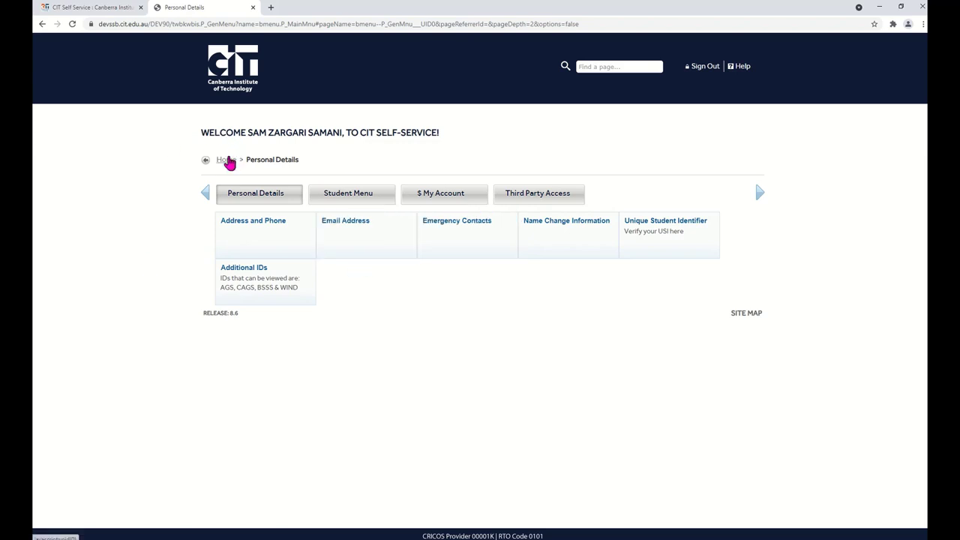
{"action": "left_click", "coordinate": [222, 159]}
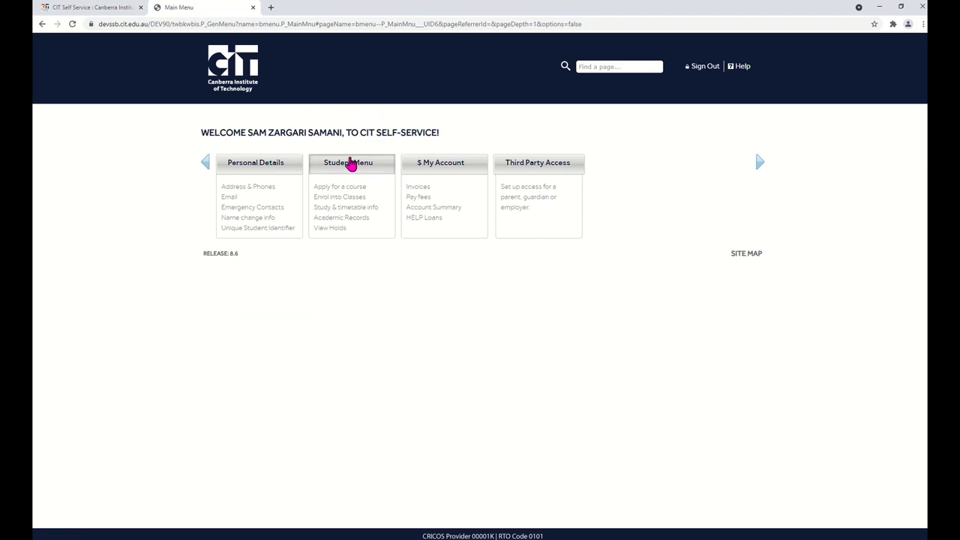
{"action": "mouse_move", "coordinate": [351, 165]}
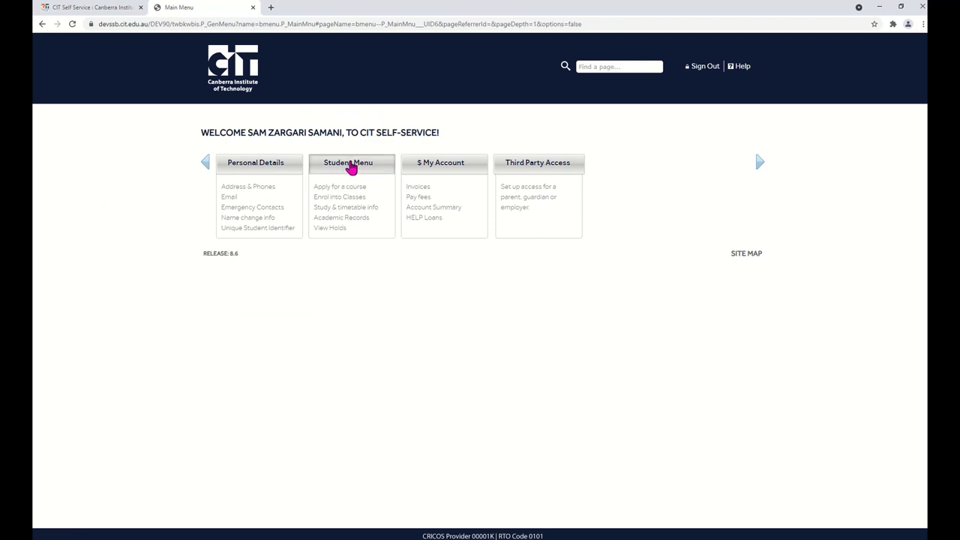
Start Step 2 - Enrol into Classes from the Student Menu
{"action": "left_click", "coordinate": [348, 162]}
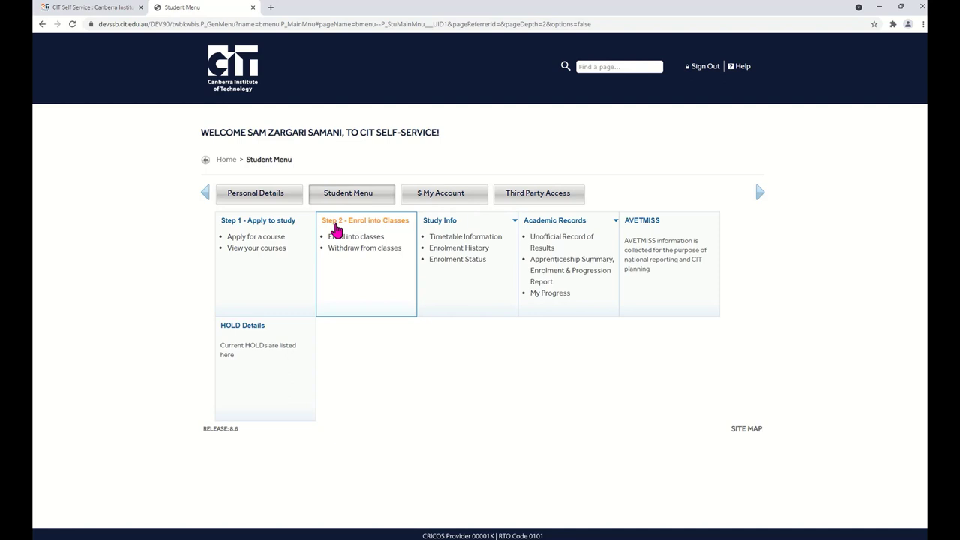
{"action": "mouse_move", "coordinate": [366, 225]}
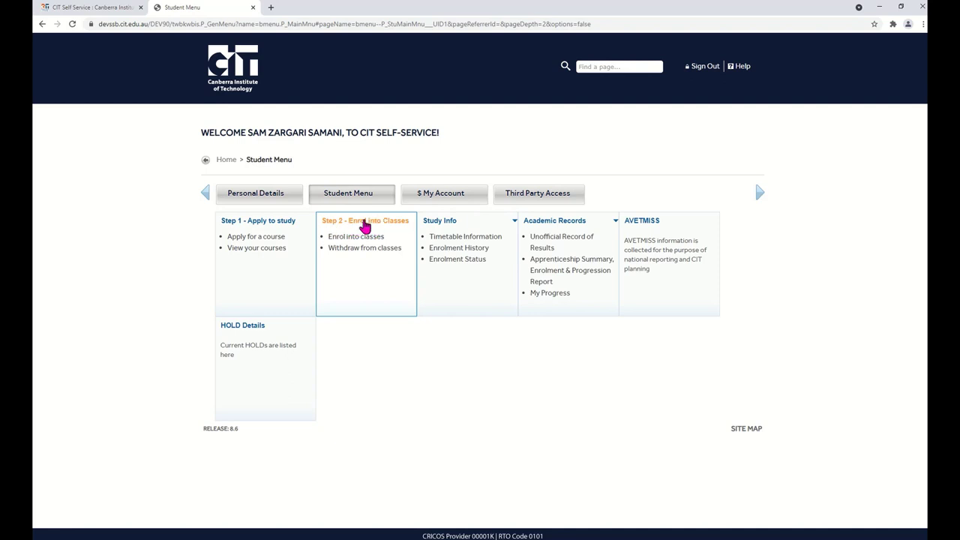
{"action": "mouse_move", "coordinate": [372, 222]}
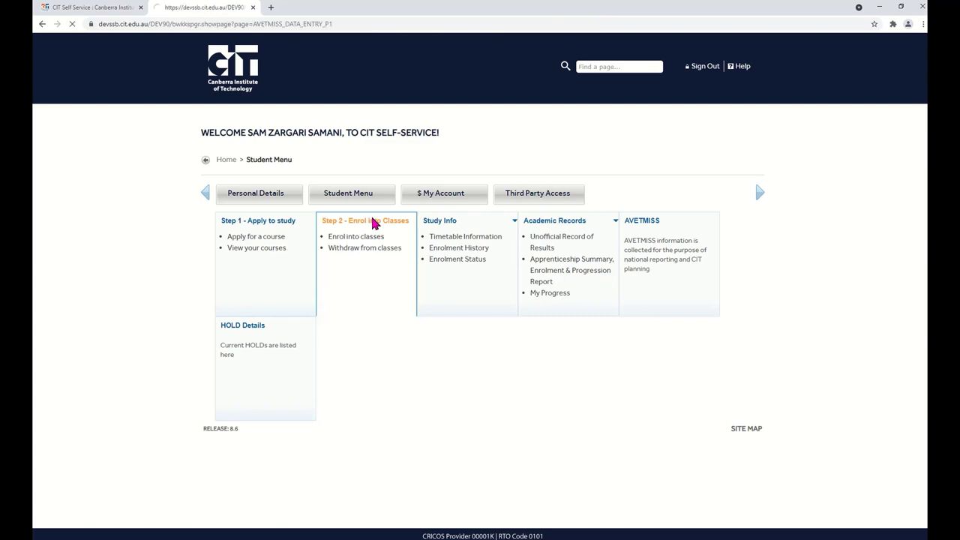
{"action": "left_click", "coordinate": [642, 219]}
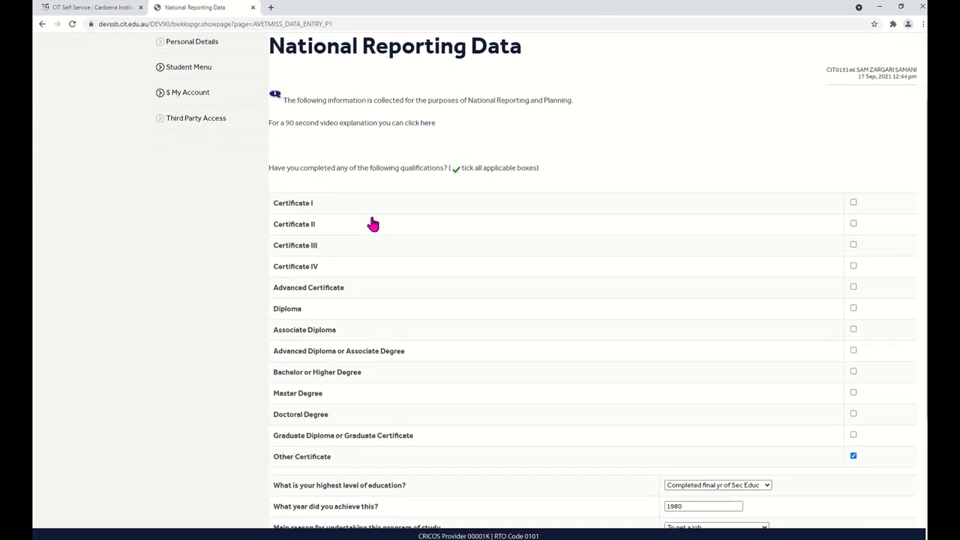
Submit the National Reporting Data answers and continue to the enrolment terms
{"action": "scroll", "scroll_direction": "down", "scroll_amount": 3}
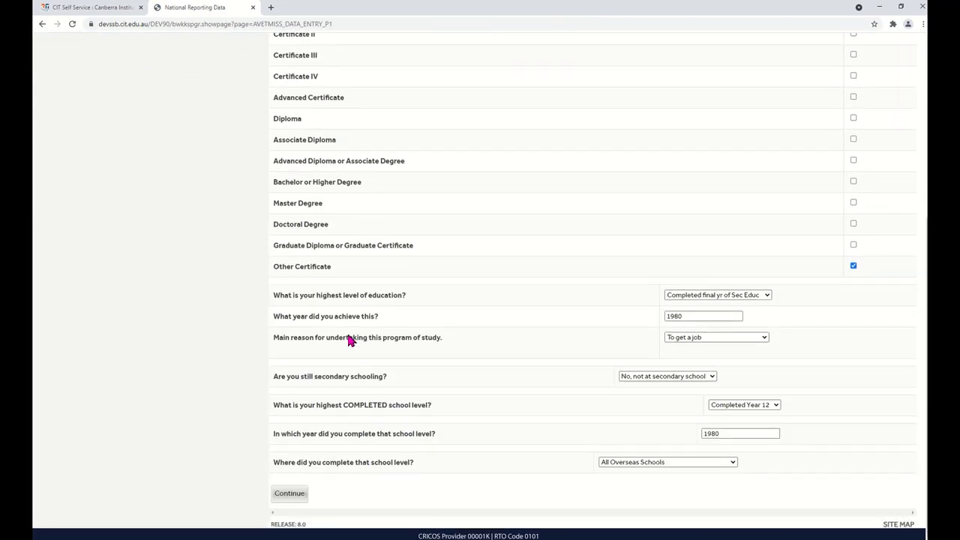
{"action": "mouse_move", "coordinate": [207, 453]}
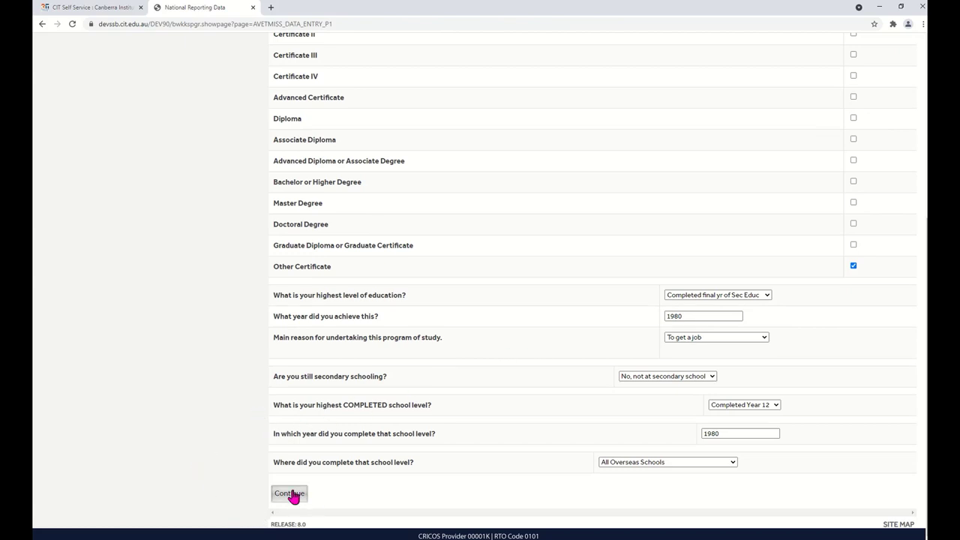
{"action": "left_click", "coordinate": [288, 492]}
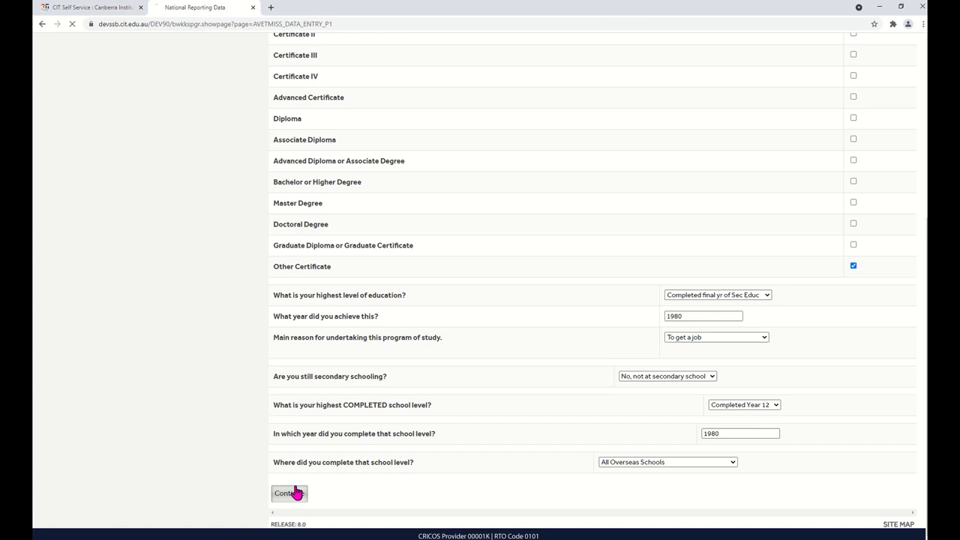
{"action": "left_click", "coordinate": [288, 492]}
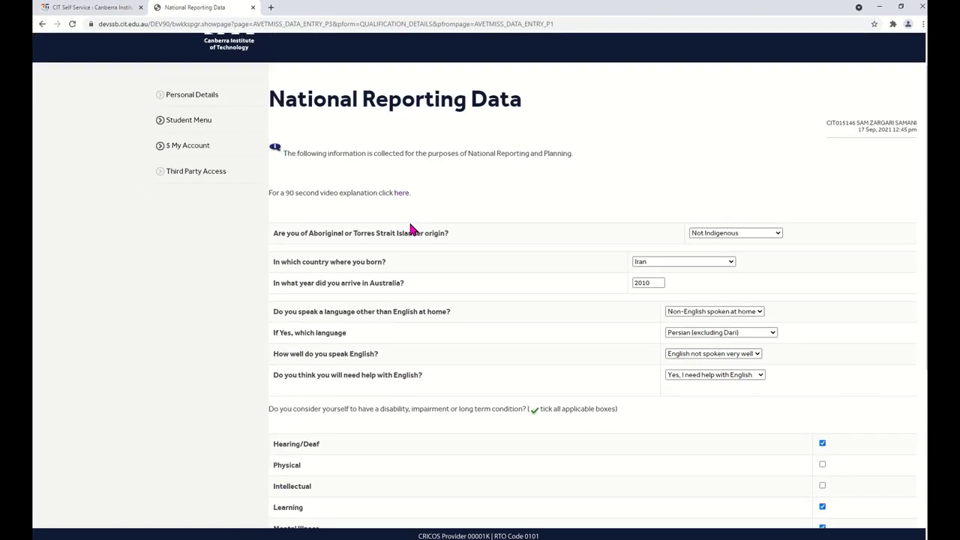
{"action": "scroll", "scroll_direction": "down", "scroll_amount": 3}
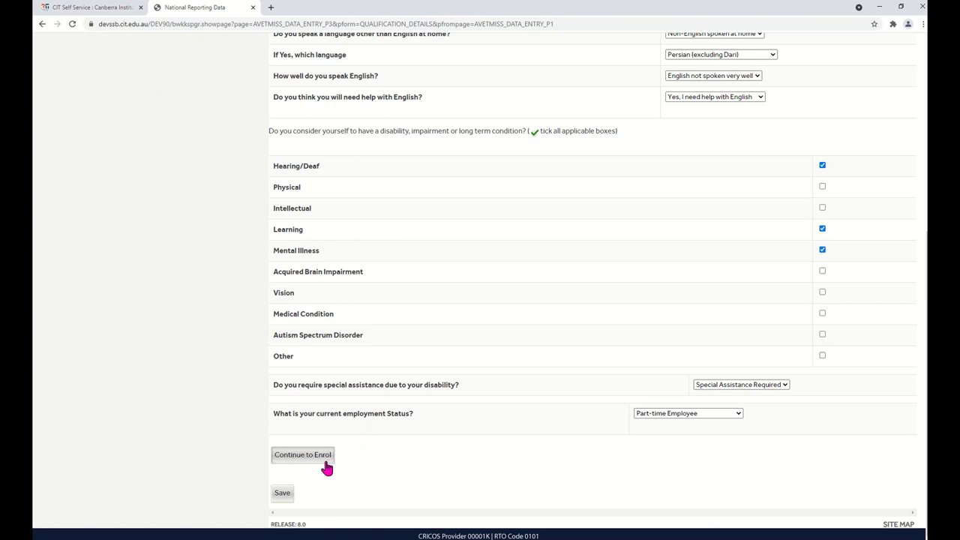
{"action": "mouse_move", "coordinate": [306, 459]}
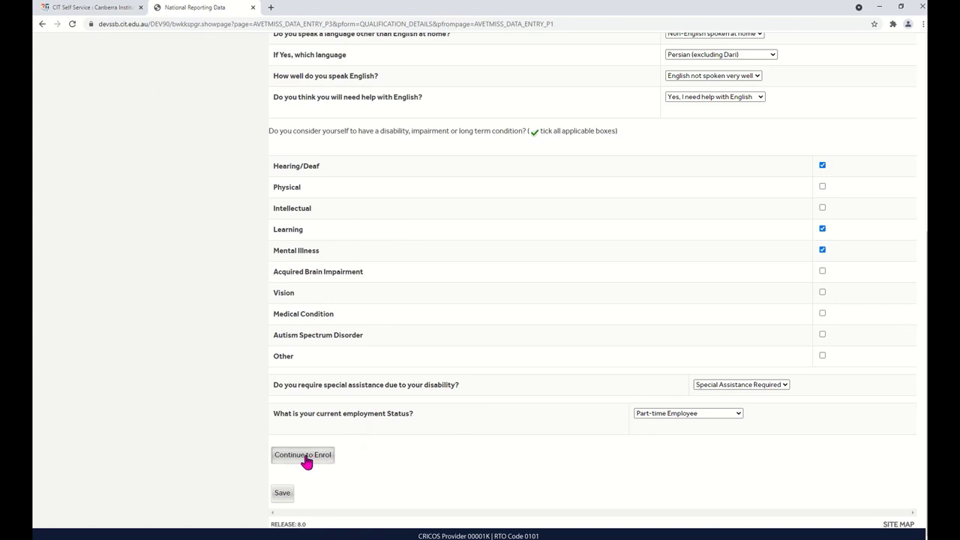
{"action": "left_click", "coordinate": [303, 455]}
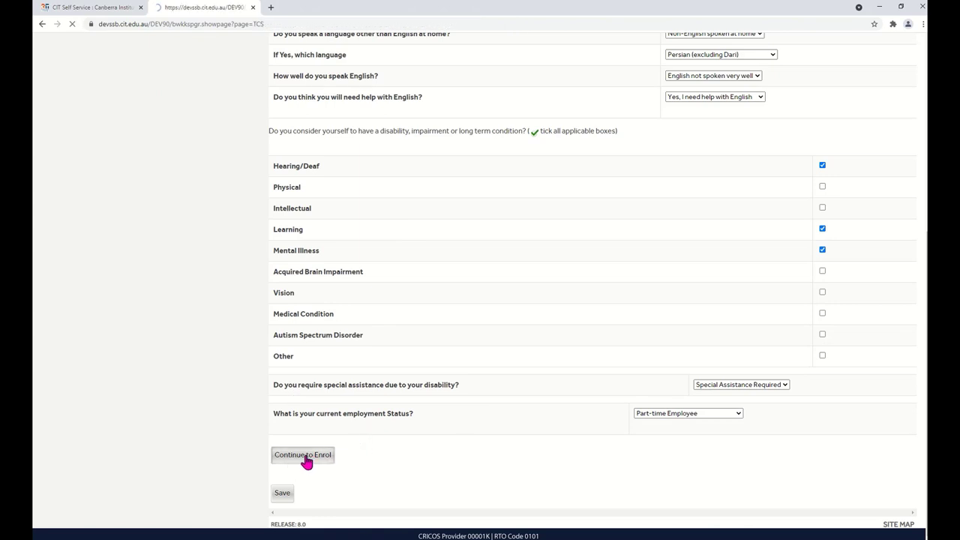
{"action": "left_click", "coordinate": [303, 454]}
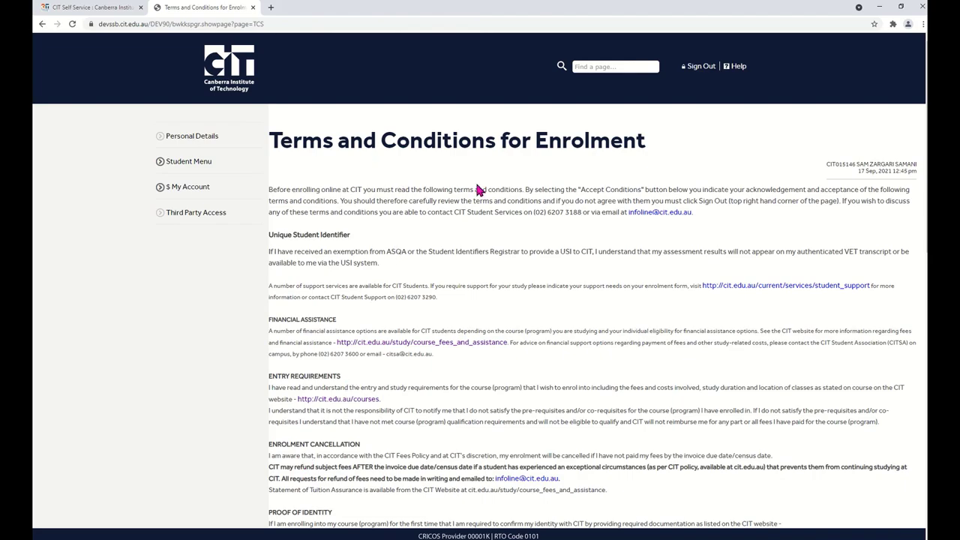
Accept the enrolment terms with the NCVER survey acknowledgement kept ticked
{"action": "scroll", "scroll_direction": "down", "scroll_amount": 3}
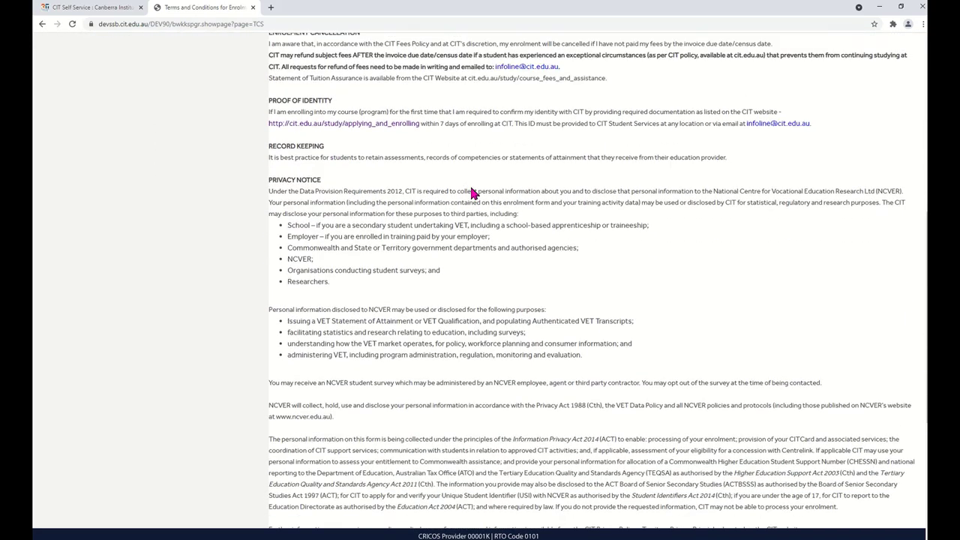
{"action": "scroll", "scroll_direction": "down", "scroll_amount": 3}
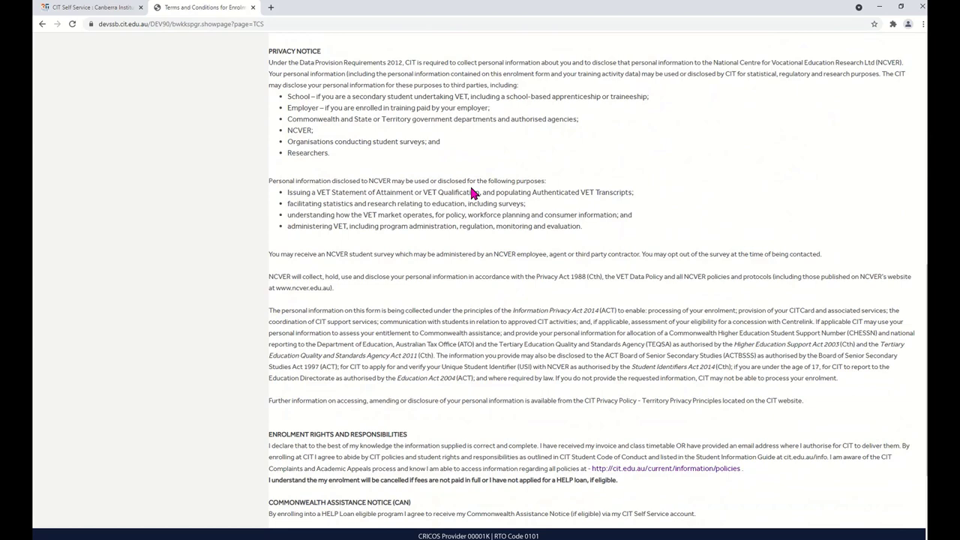
{"action": "scroll", "scroll_direction": "down", "scroll_amount": 3}
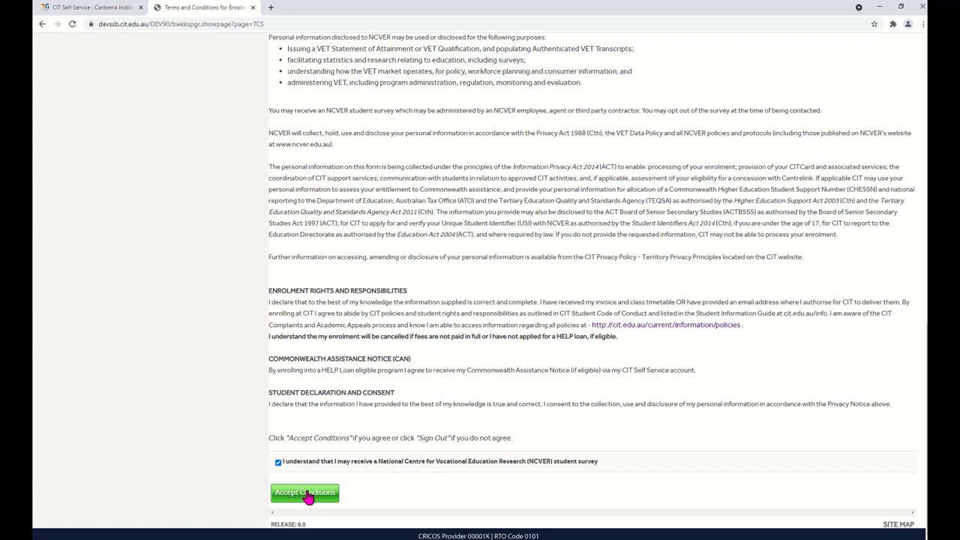
{"action": "left_click", "coordinate": [305, 492]}
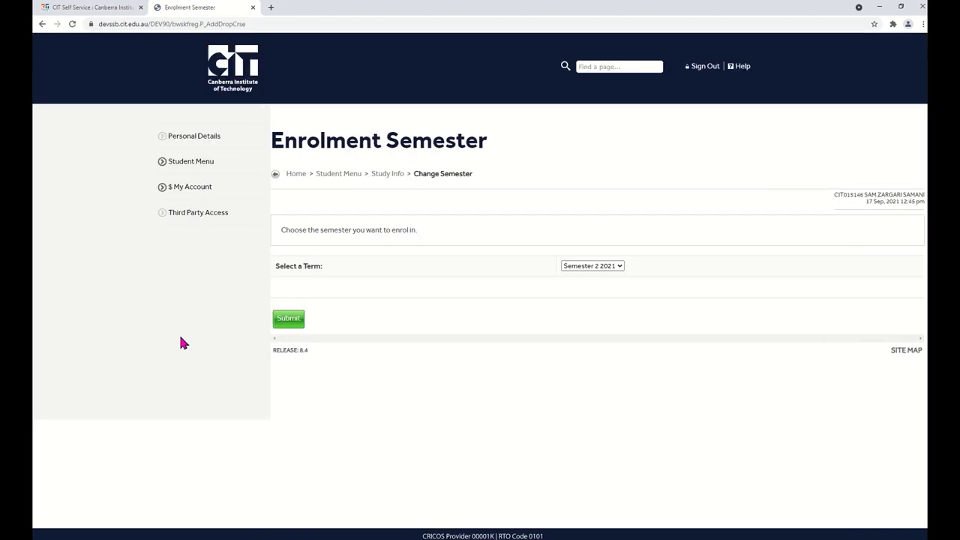
{"action": "mouse_move", "coordinate": [633, 246]}
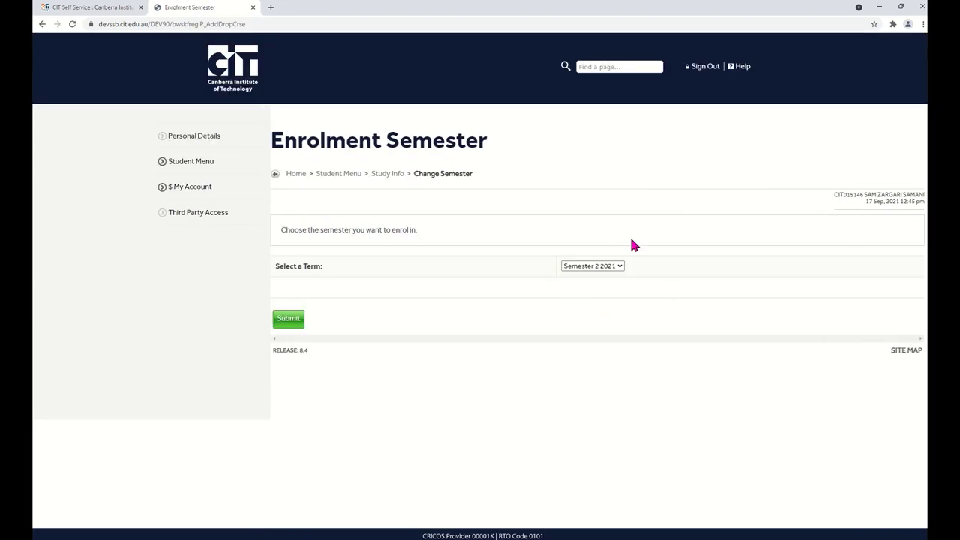
{"action": "mouse_move", "coordinate": [585, 273]}
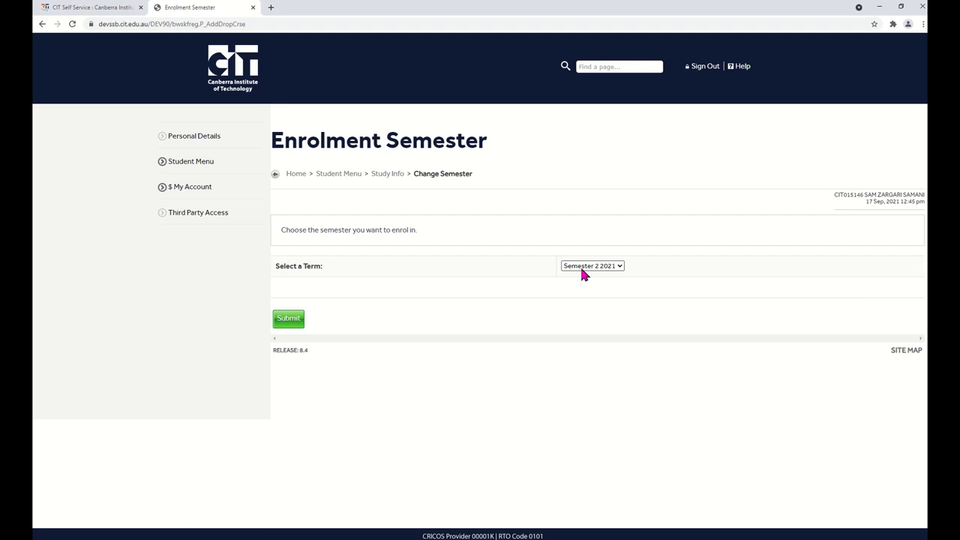
{"action": "mouse_move", "coordinate": [591, 270]}
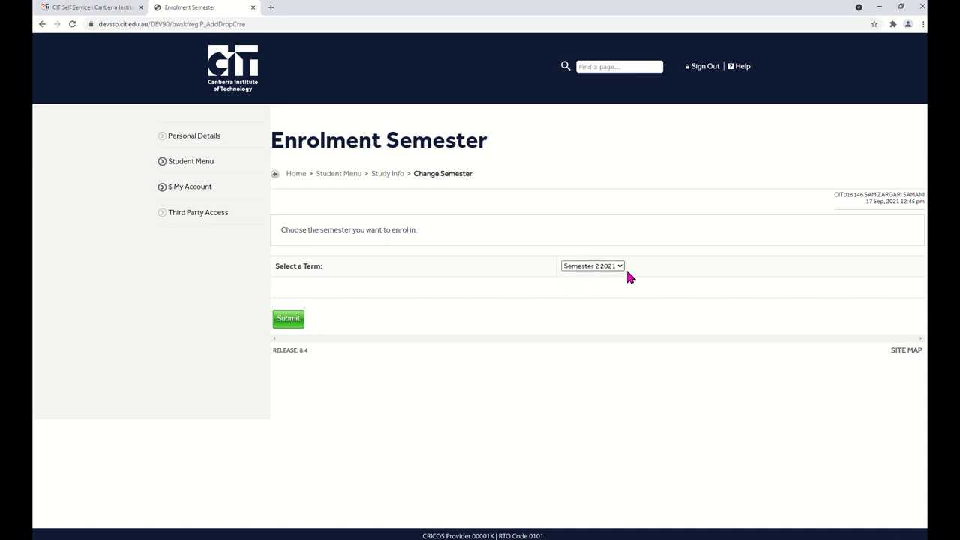
{"action": "mouse_move", "coordinate": [472, 309]}
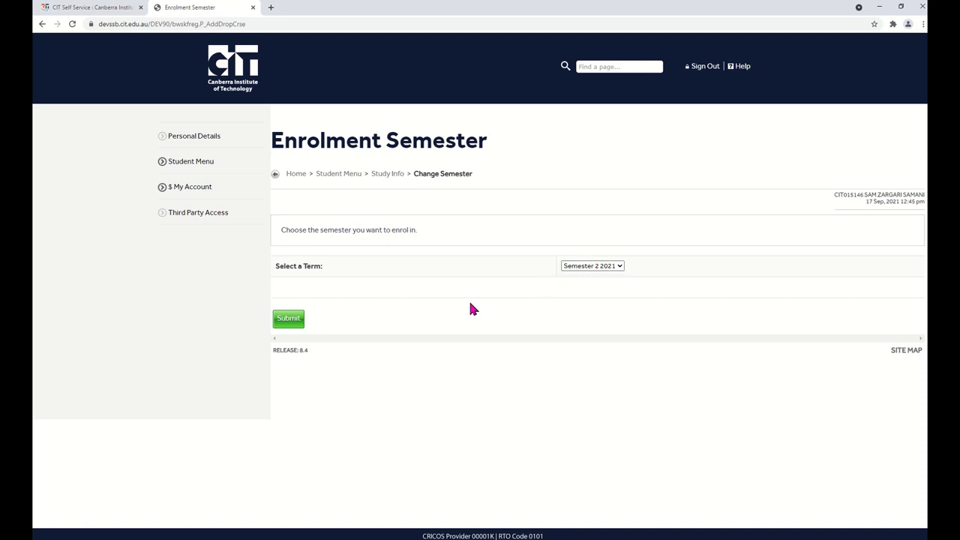
Submit Semester 2 2021 as the enrolment term
{"action": "left_click", "coordinate": [288, 318]}
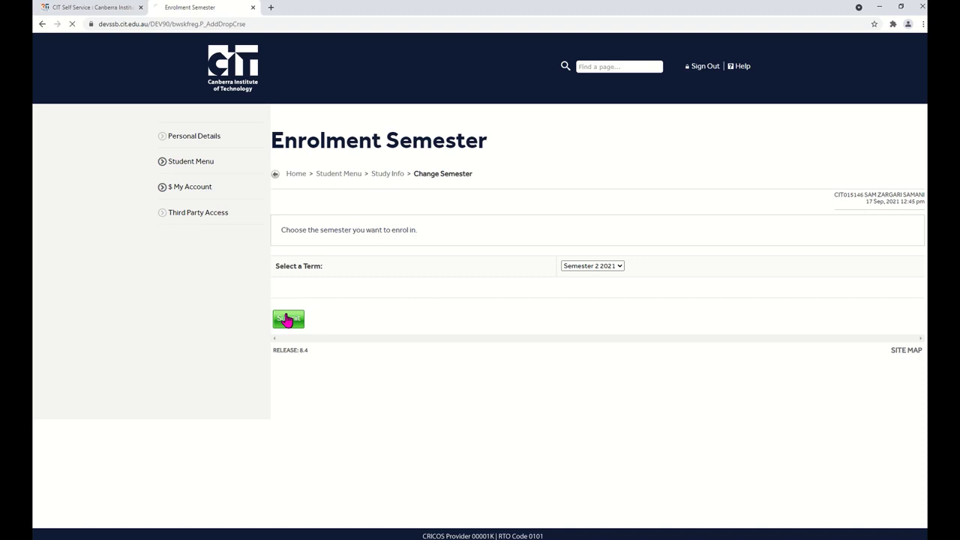
{"action": "left_click", "coordinate": [288, 318]}
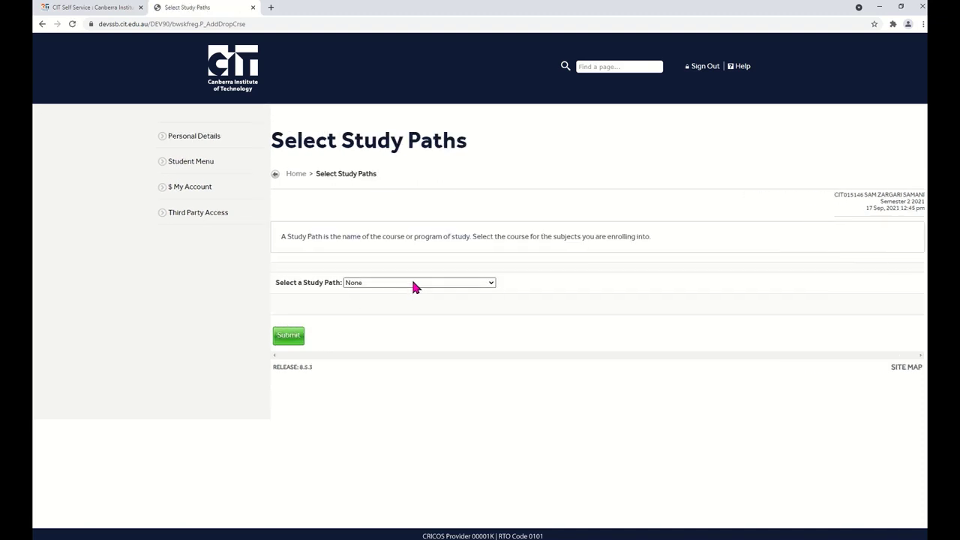
Choose and submit study path 8: C4-BE22 CertIVBuildingandConstruction
{"action": "left_click", "coordinate": [419, 282]}
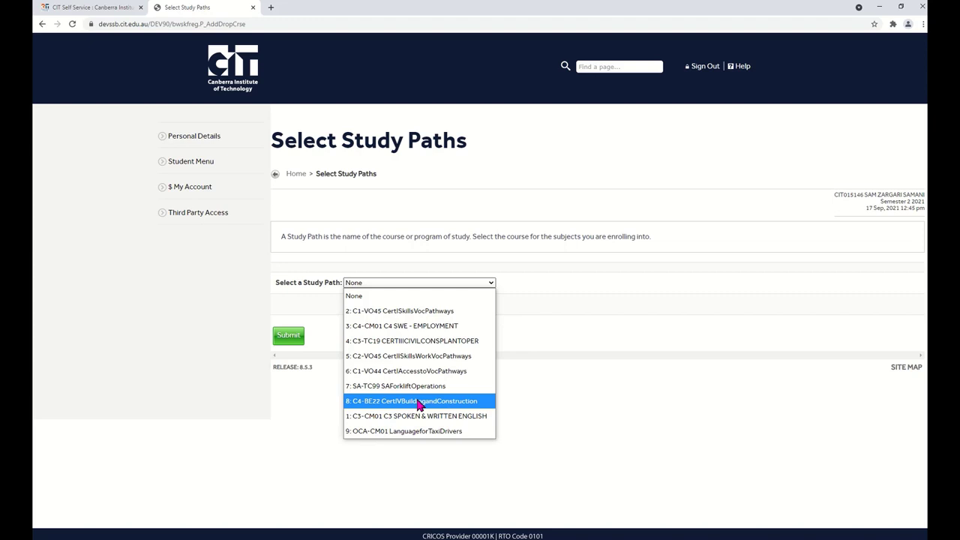
{"action": "left_click", "coordinate": [411, 401]}
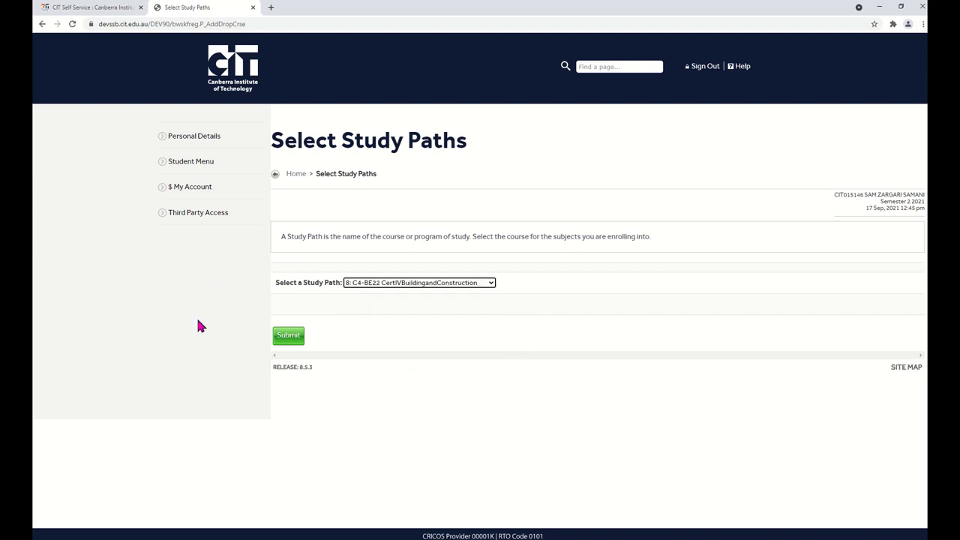
{"action": "left_click", "coordinate": [288, 336]}
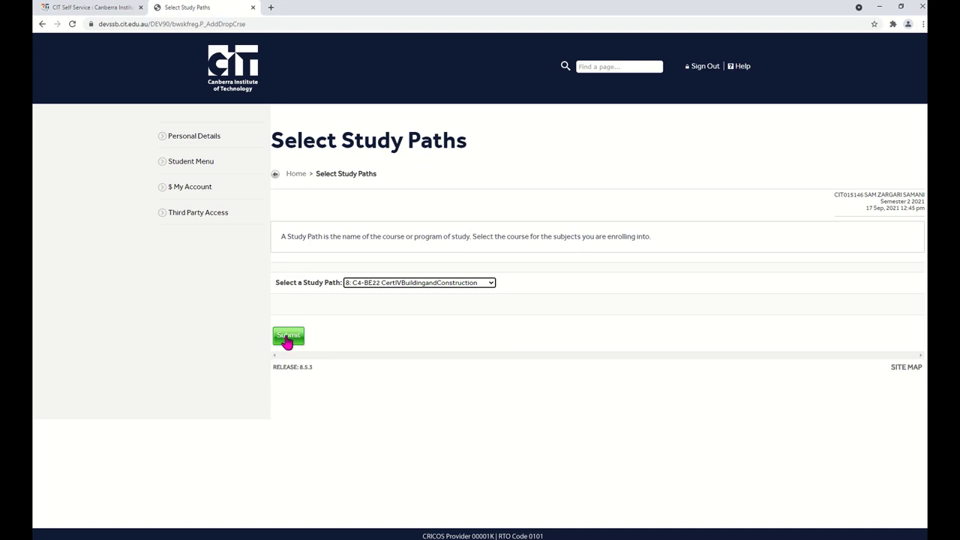
{"action": "left_click", "coordinate": [288, 336]}
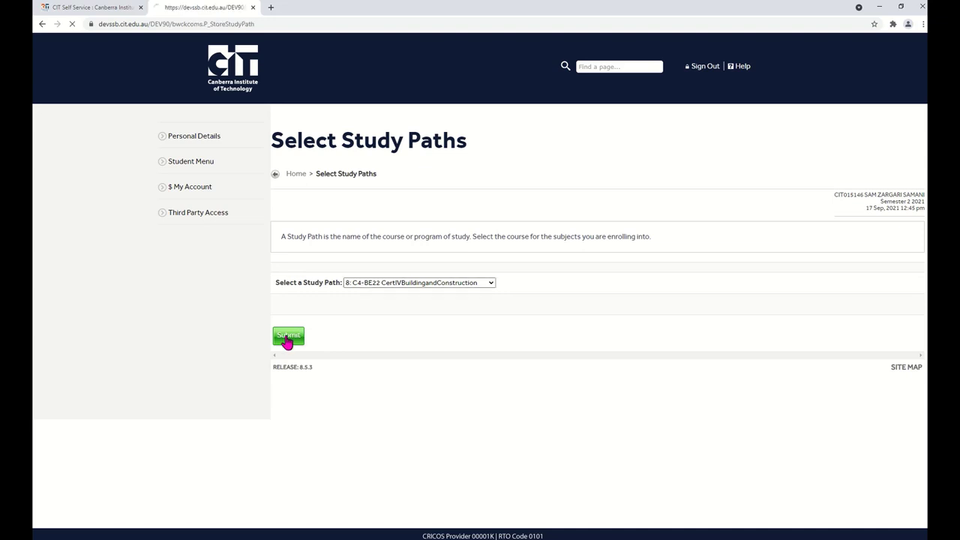
Submit CRNs 71199 and 71122 on the Add Classes Worksheet
{"action": "left_click", "coordinate": [288, 336]}
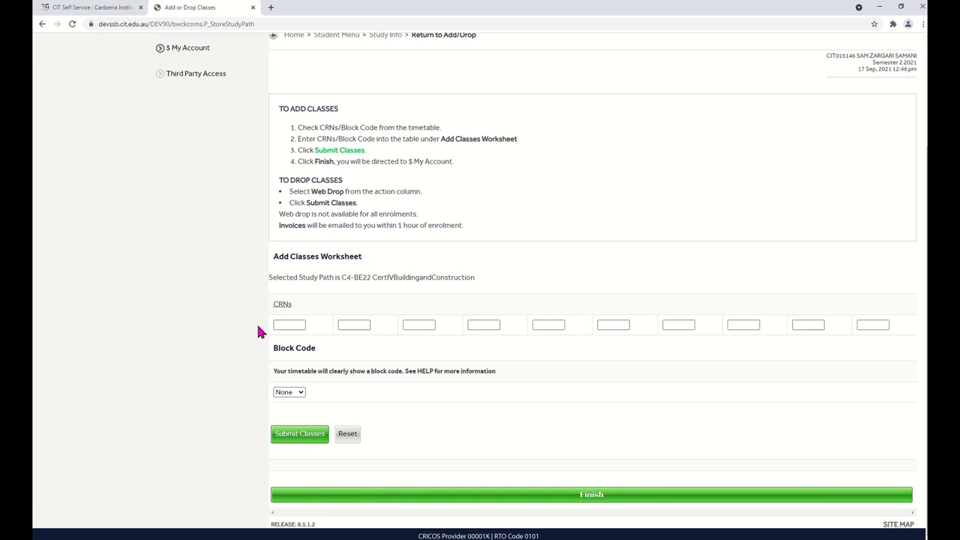
{"action": "left_click", "coordinate": [289, 324]}
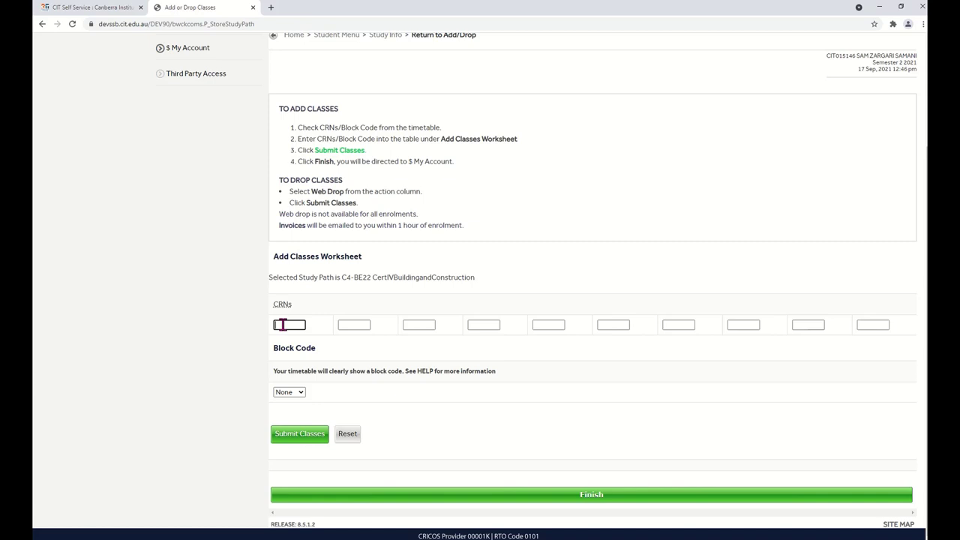
{"action": "type", "text": "721"}
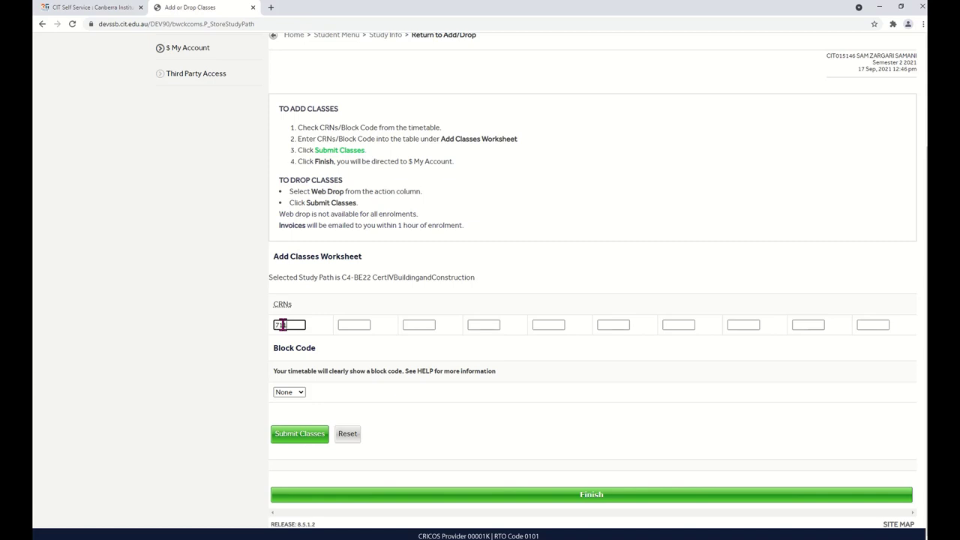
{"action": "type", "text": "71199"}
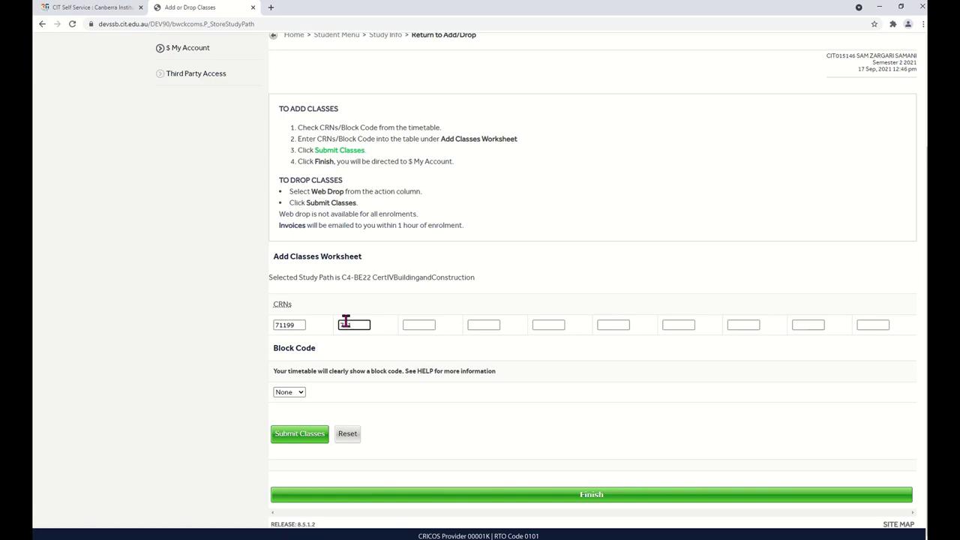
{"action": "type", "text": "71122"}
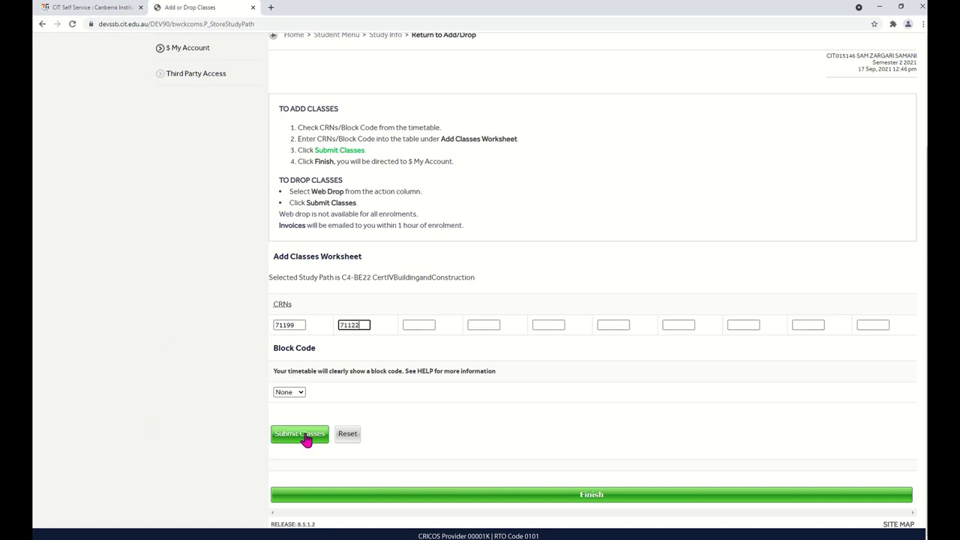
{"action": "left_click", "coordinate": [300, 433]}
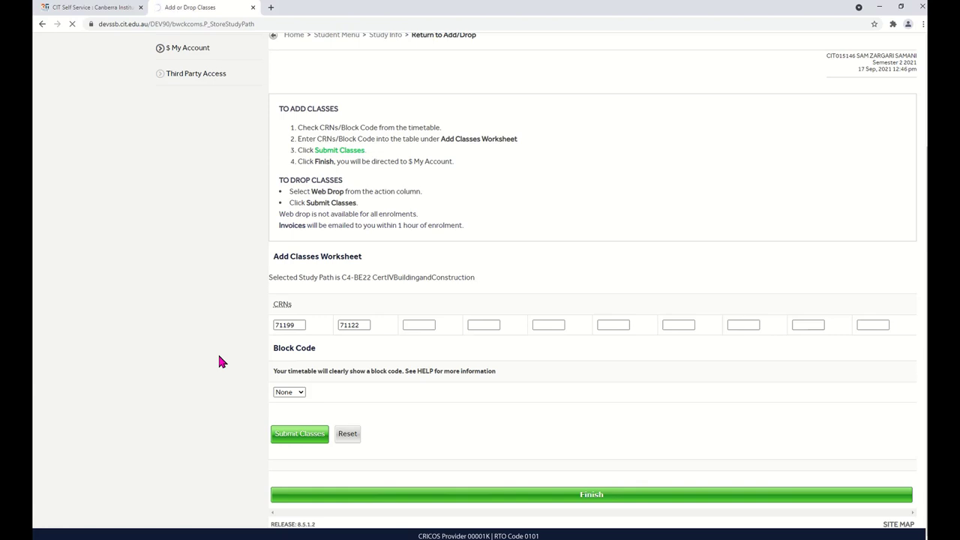
{"action": "left_click", "coordinate": [591, 495]}
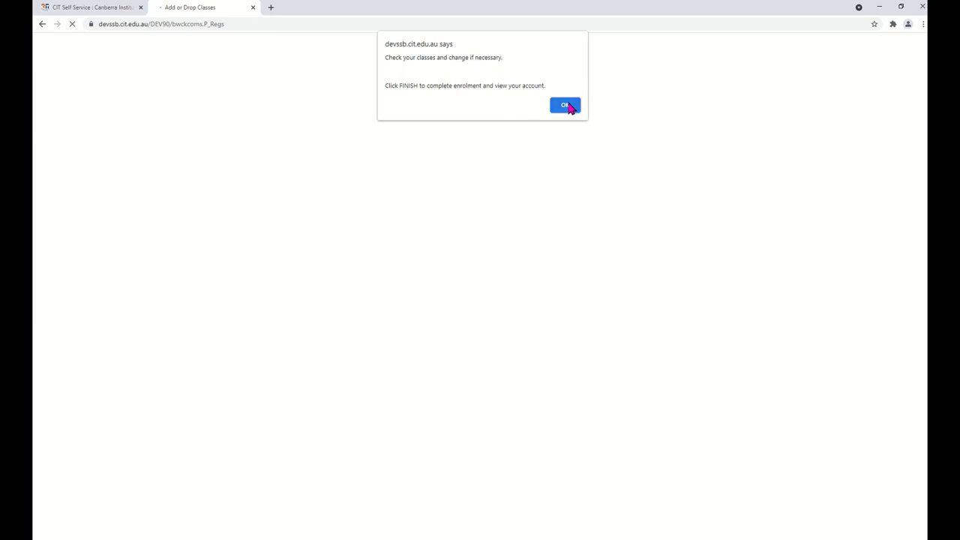
Confirm both classes as Web Registered and finish to the $ My Account page
{"action": "left_click", "coordinate": [564, 105]}
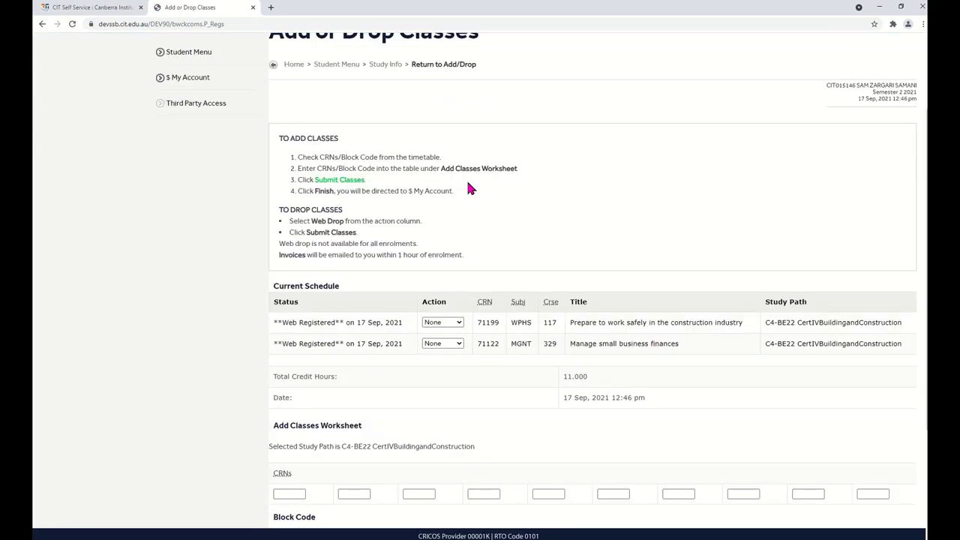
{"action": "scroll", "scroll_direction": "down", "scroll_amount": 3}
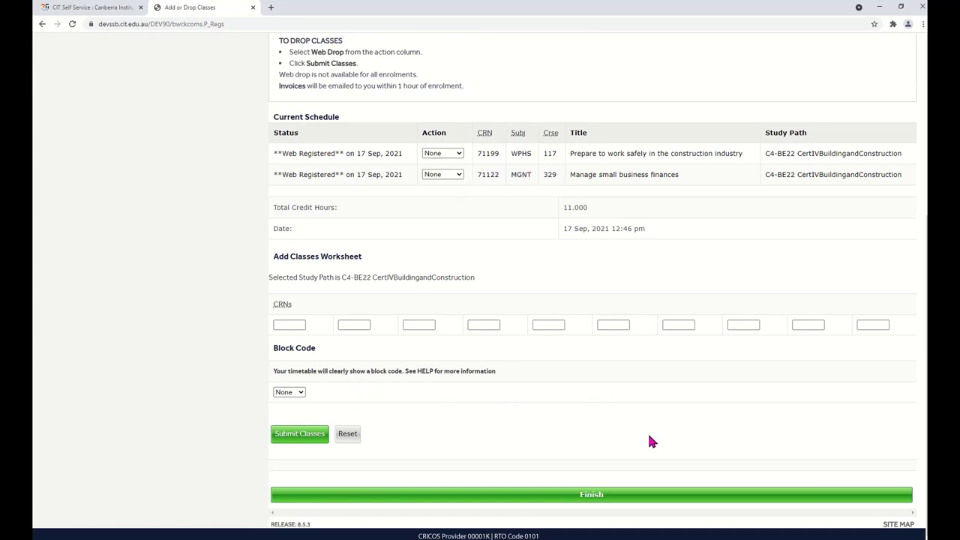
{"action": "mouse_move", "coordinate": [612, 467]}
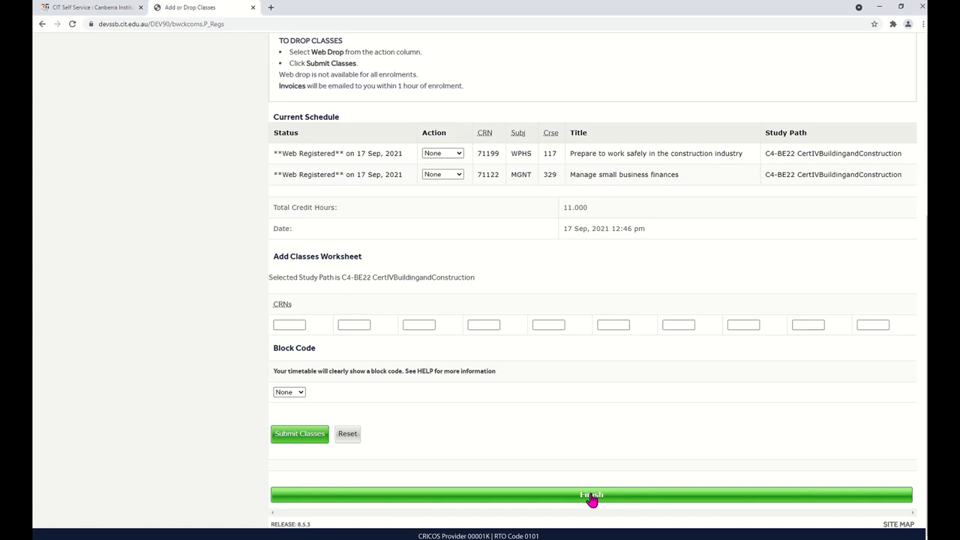
{"action": "left_click", "coordinate": [593, 495]}
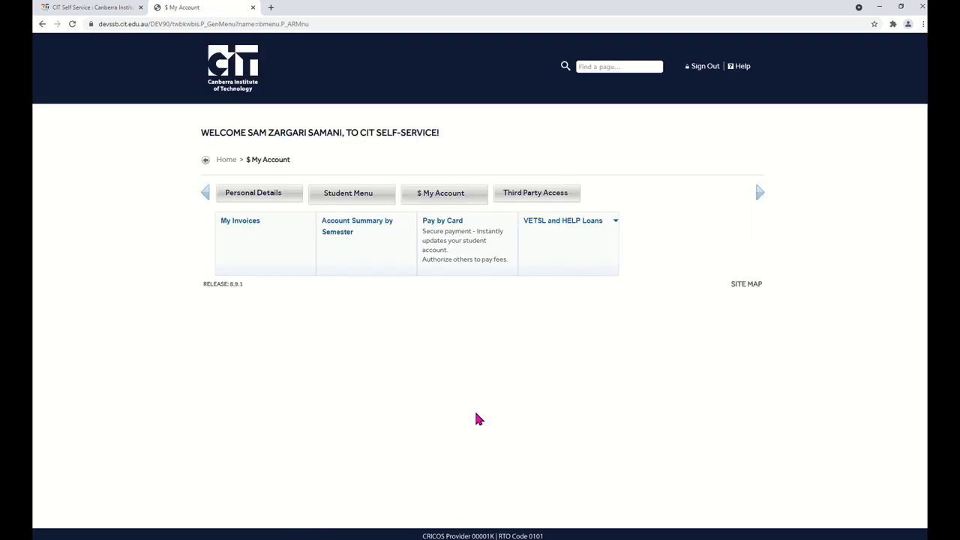
{"action": "mouse_move", "coordinate": [444, 420]}
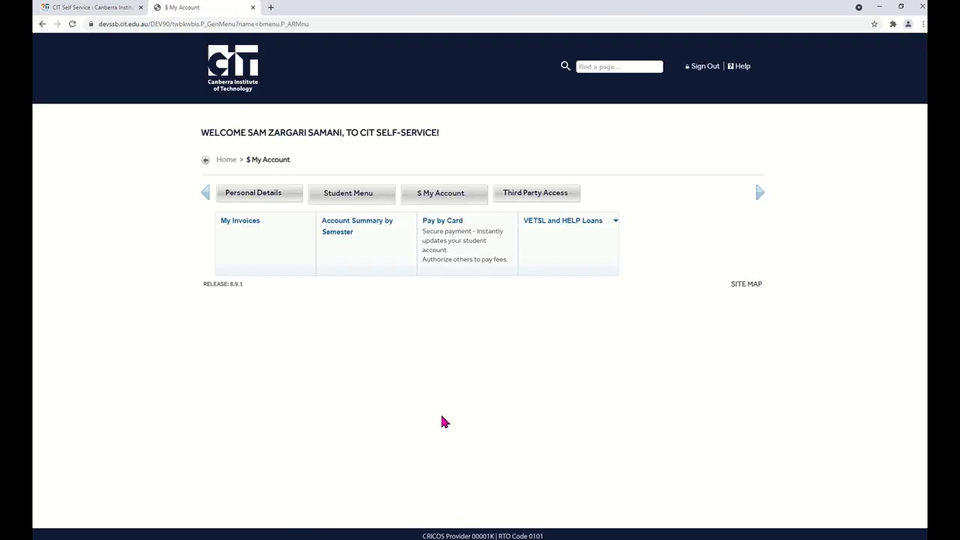
{"action": "mouse_move", "coordinate": [387, 411]}
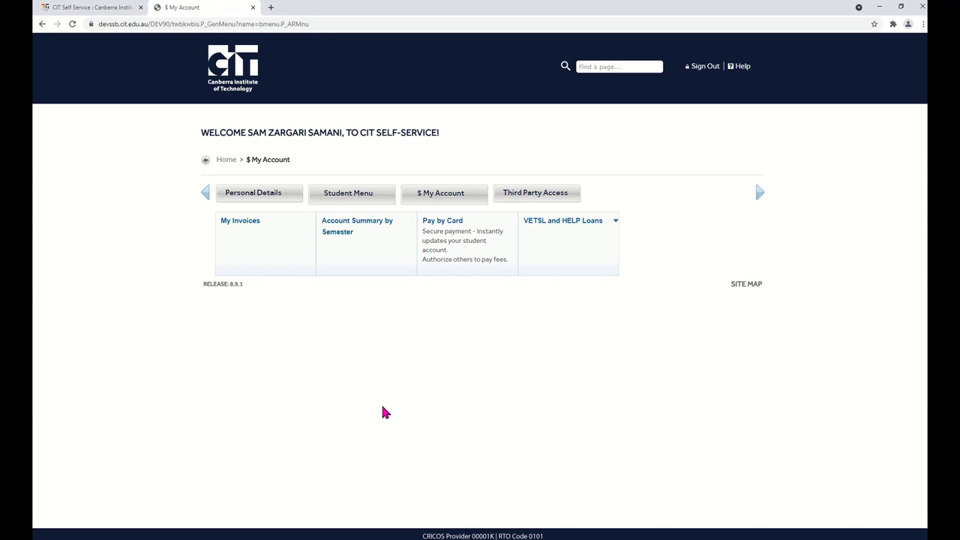
{"action": "mouse_move", "coordinate": [225, 159]}
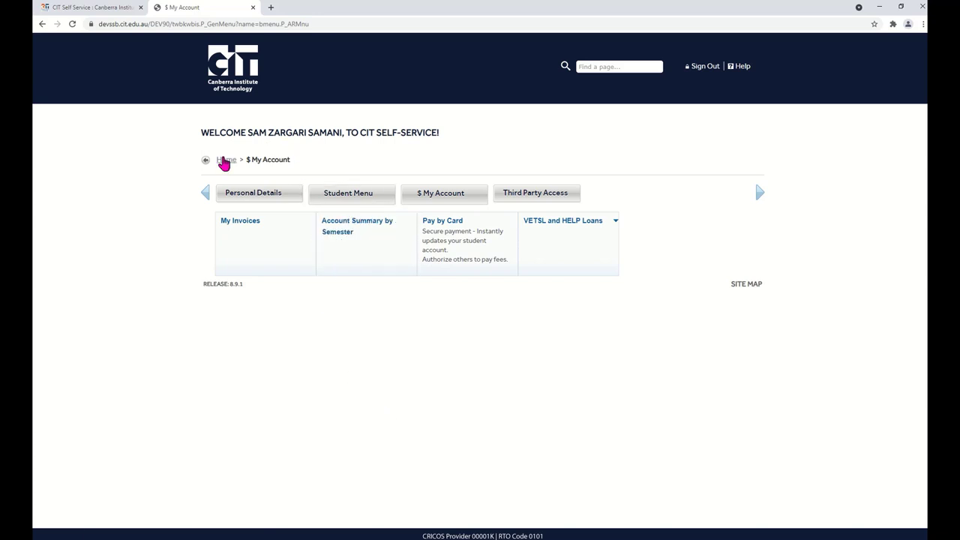
Navigate from Home through Student Menu and Study Info to the Student Detail Timetable
{"action": "left_click", "coordinate": [225, 159]}
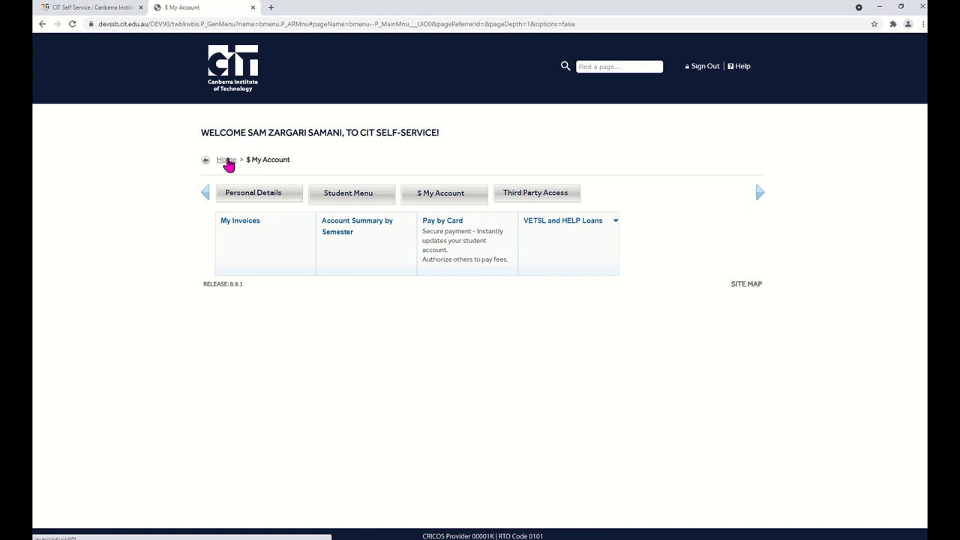
{"action": "left_click", "coordinate": [225, 159]}
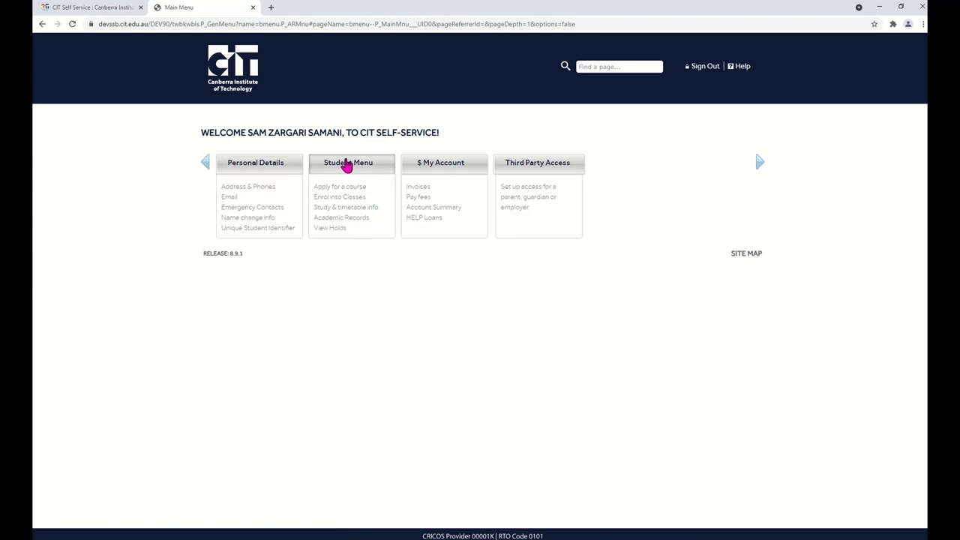
{"action": "left_click", "coordinate": [348, 162]}
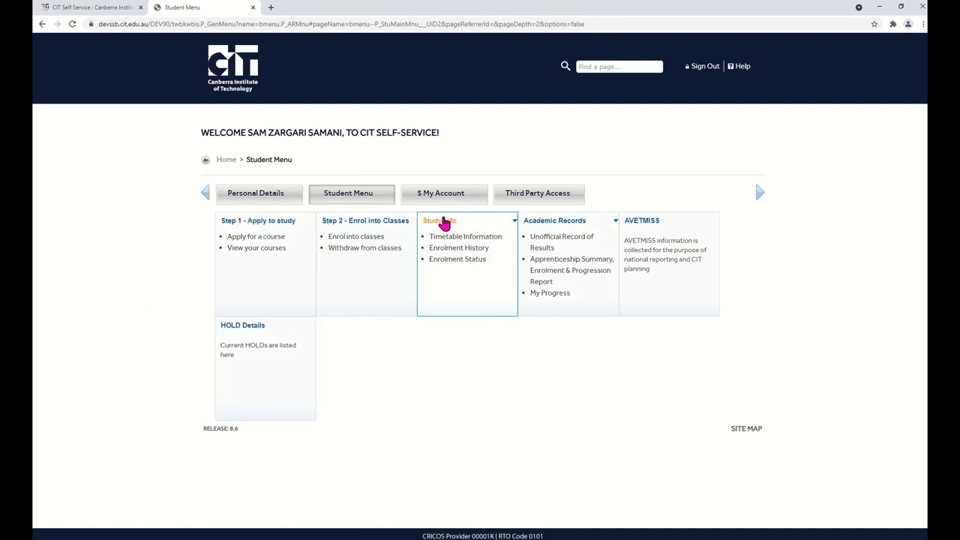
{"action": "left_click", "coordinate": [439, 219]}
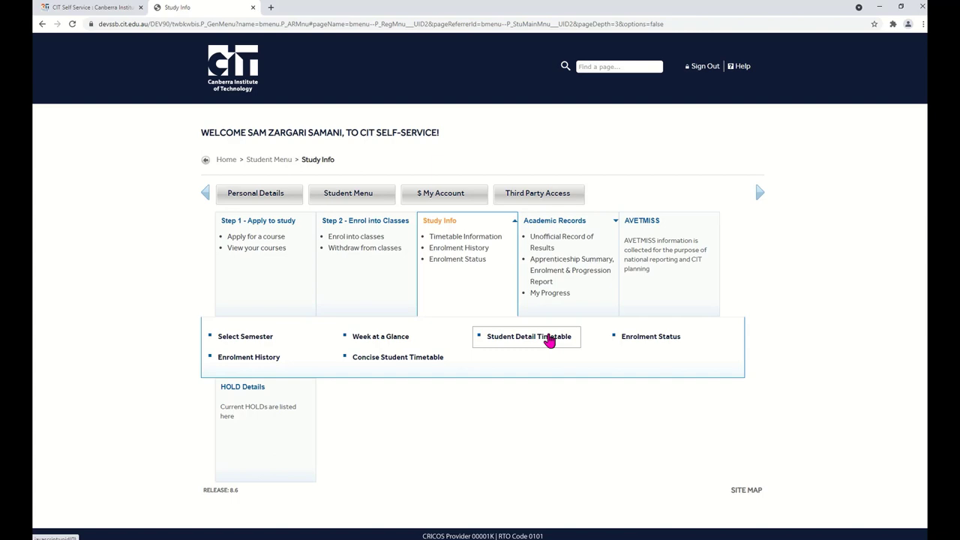
{"action": "left_click", "coordinate": [528, 336]}
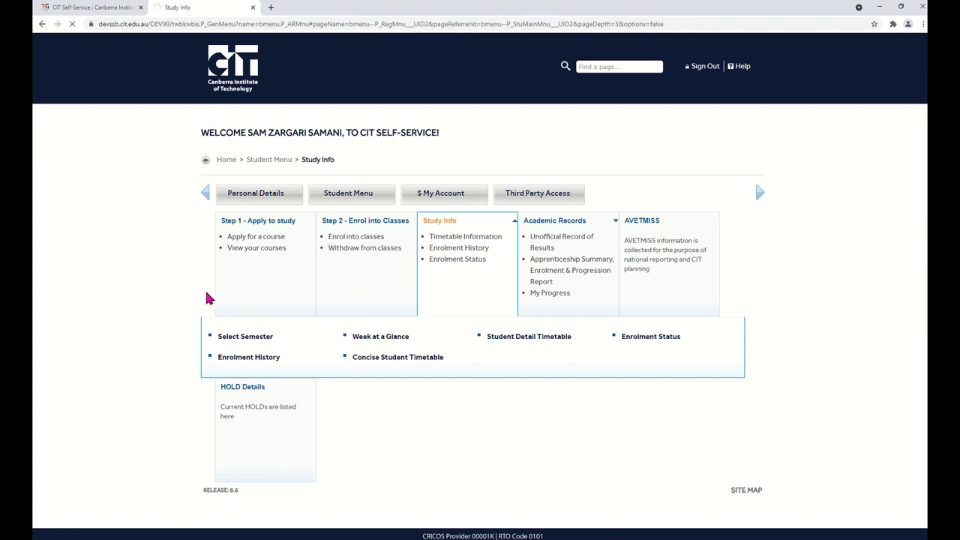
{"action": "left_click", "coordinate": [528, 336]}
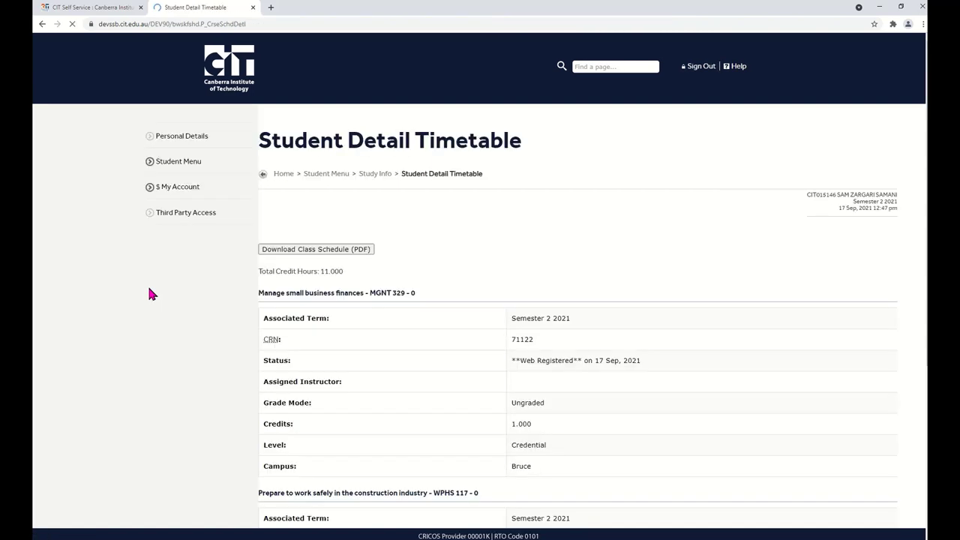
Scroll the timetable to confirm both Web Registered classes, then return Home
{"action": "scroll", "scroll_direction": "down", "scroll_amount": 3}
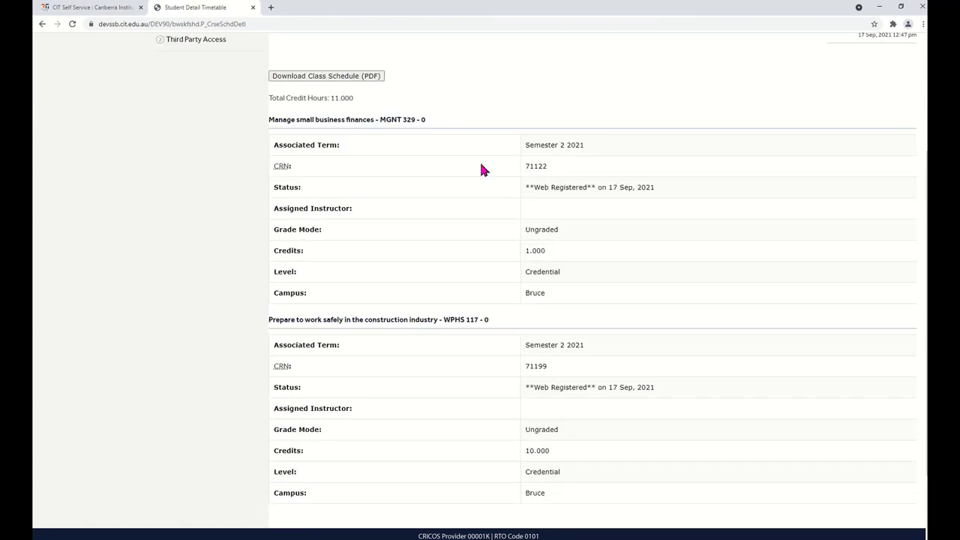
{"action": "scroll", "scroll_direction": "down", "scroll_amount": 3}
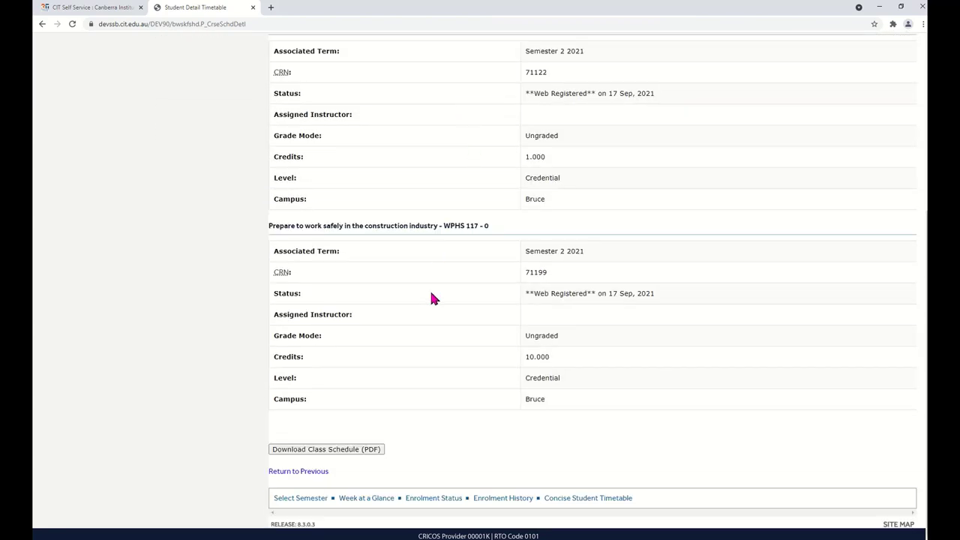
{"action": "mouse_move", "coordinate": [441, 308]}
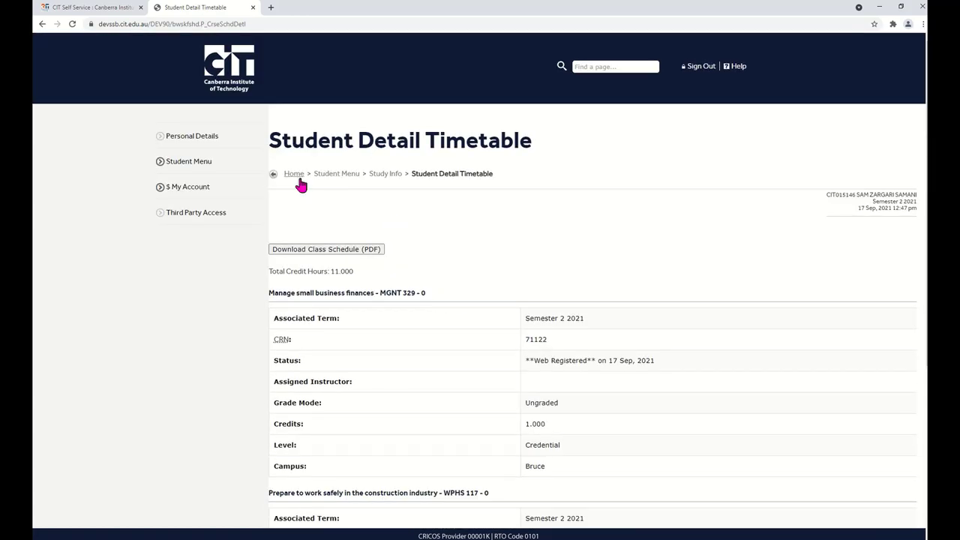
{"action": "left_click", "coordinate": [294, 174]}
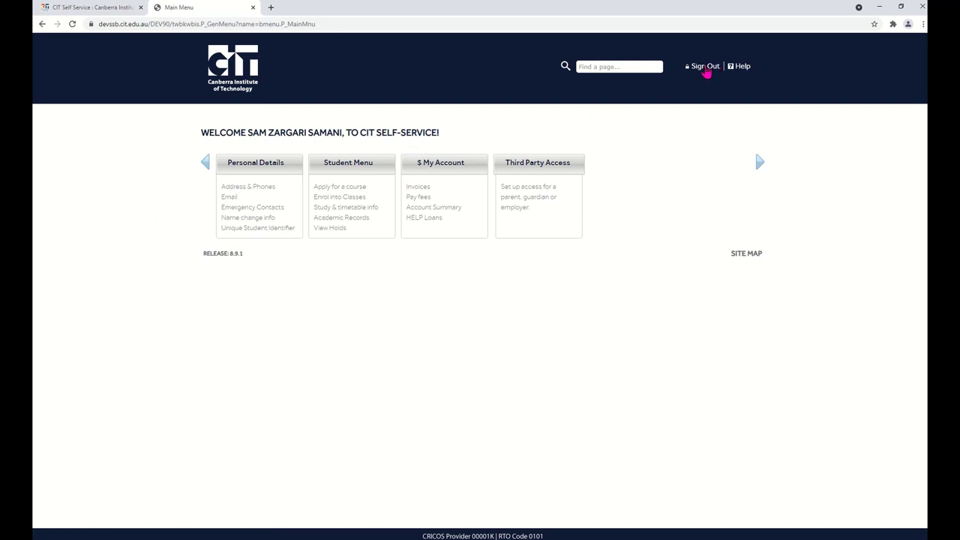
Sign out of Self-Service, landing on the CIT Self Service information page
{"action": "left_click", "coordinate": [704, 66]}
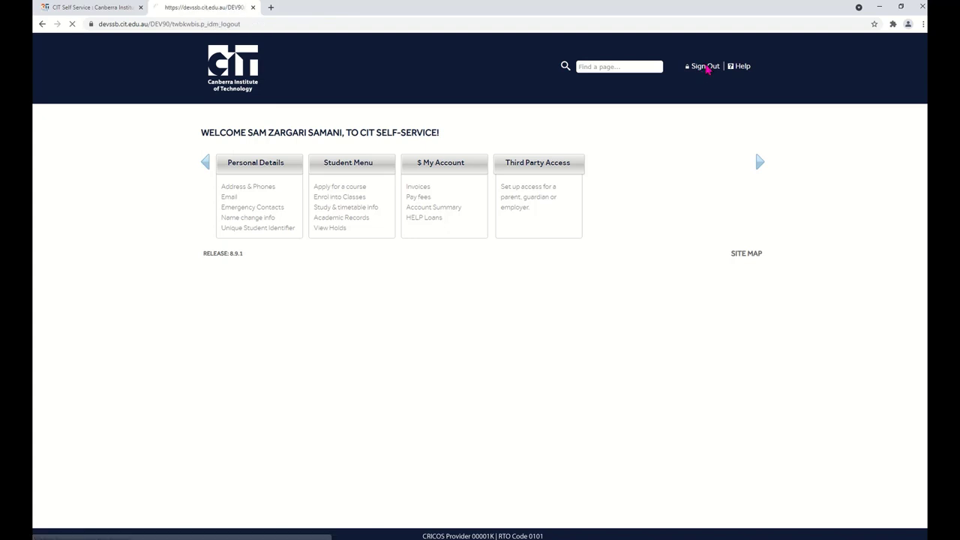
{"action": "left_click", "coordinate": [702, 66]}
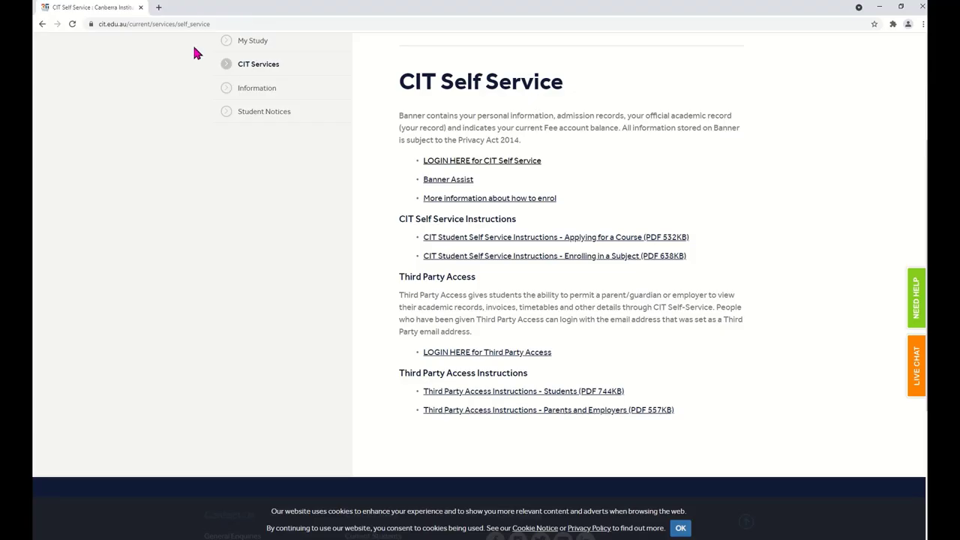
{"action": "mouse_move", "coordinate": [174, 228]}
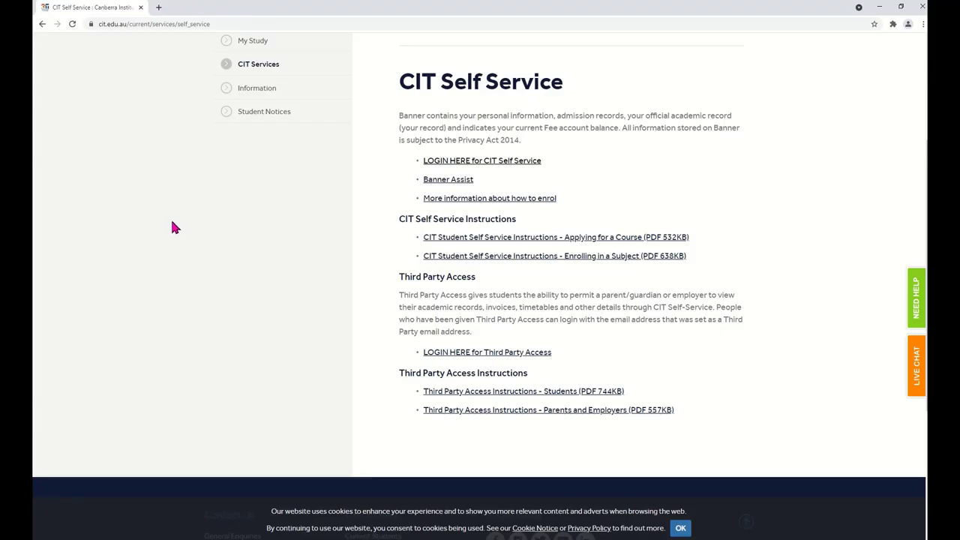